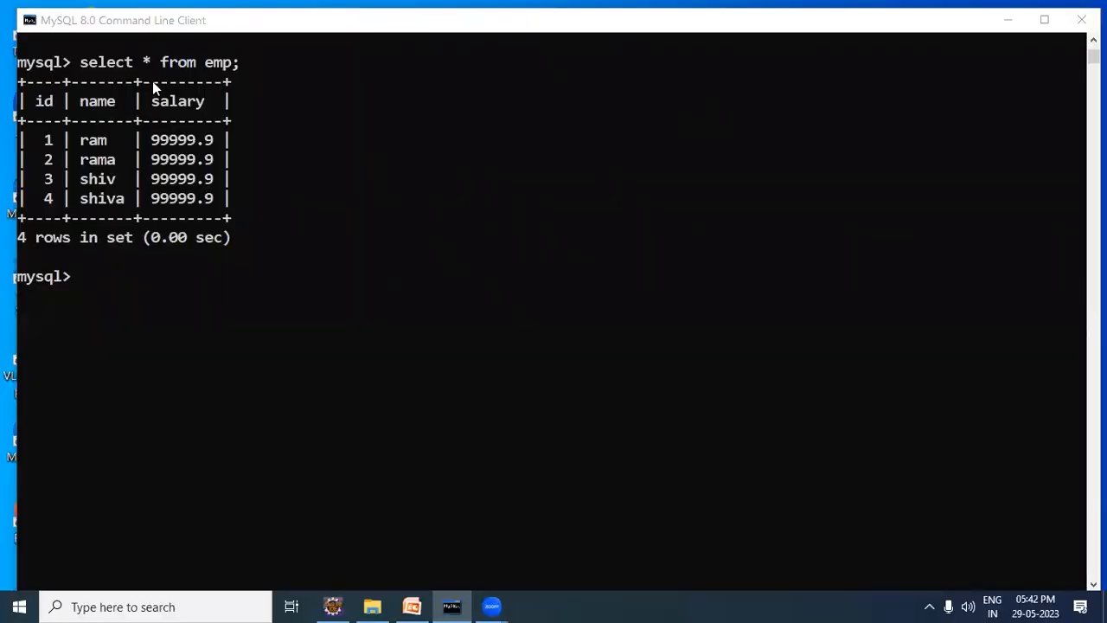
pyautogui.moveTo(107, 80)
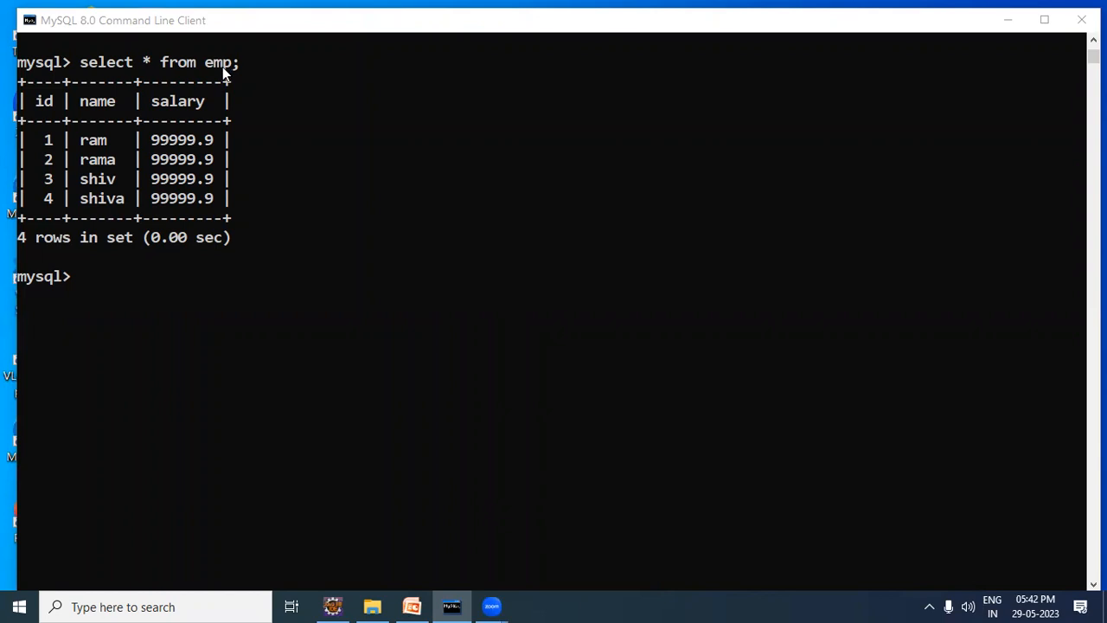
pyautogui.moveTo(249, 93)
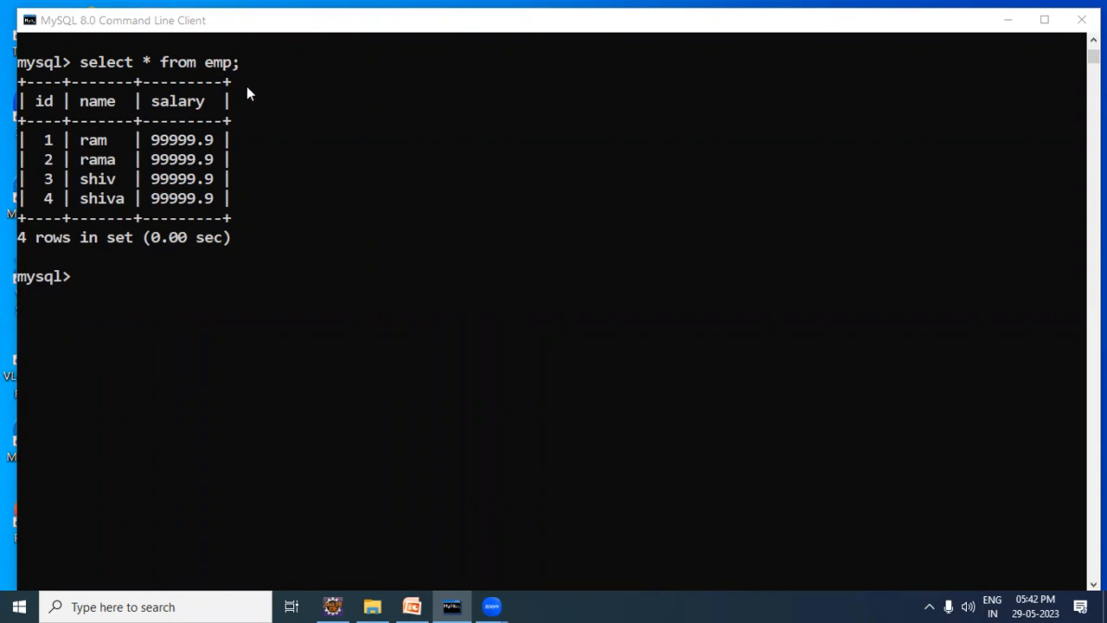
pyautogui.moveTo(119, 113)
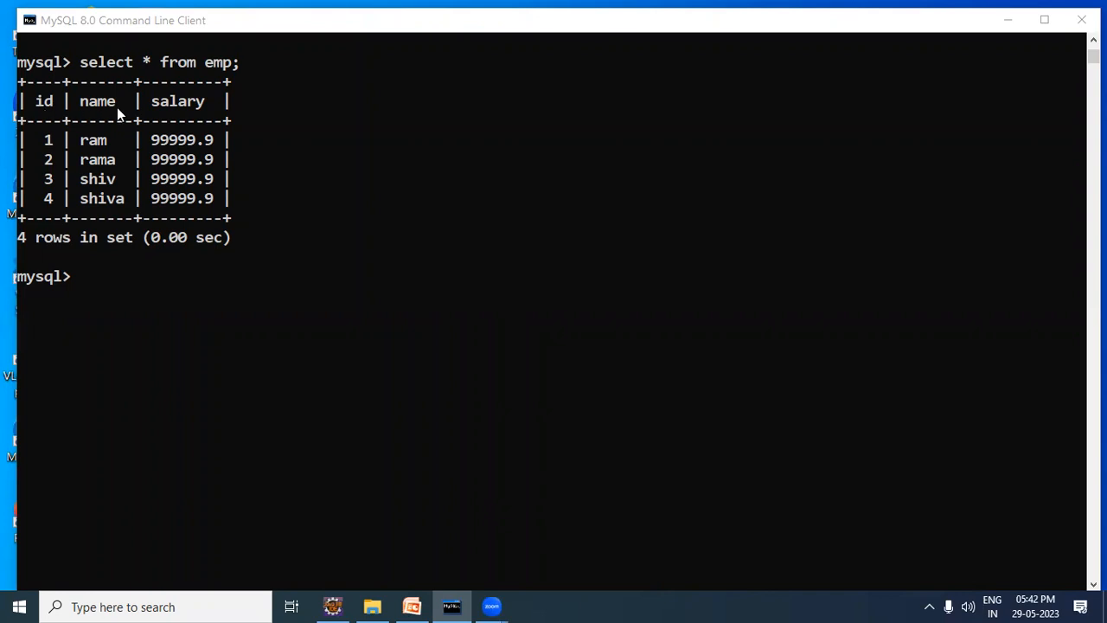
pyautogui.moveTo(184, 114)
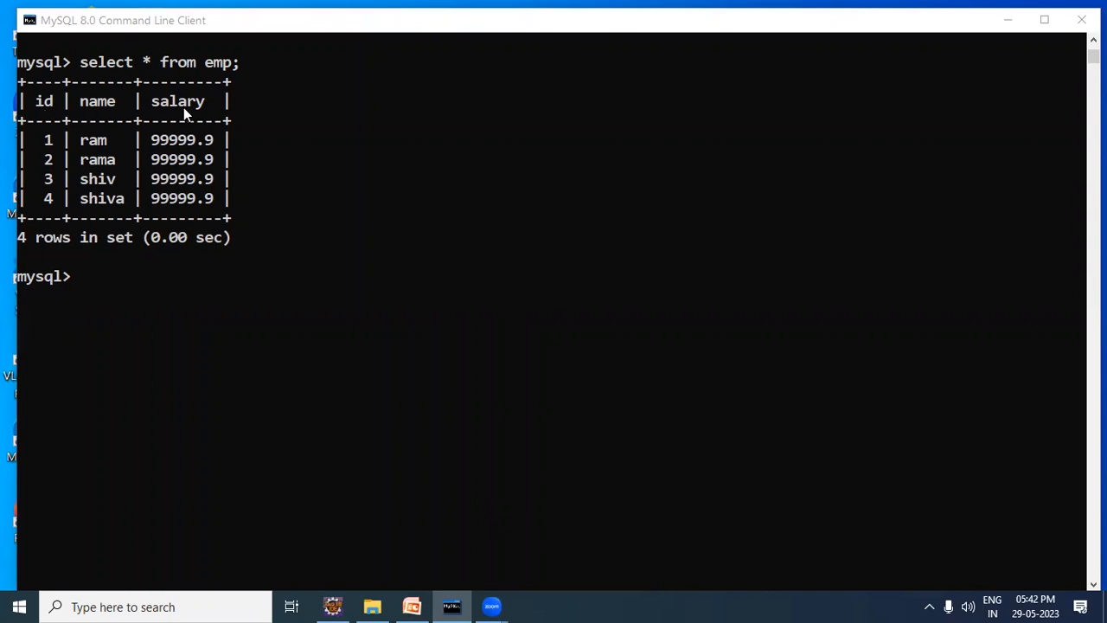
pyautogui.moveTo(197, 170)
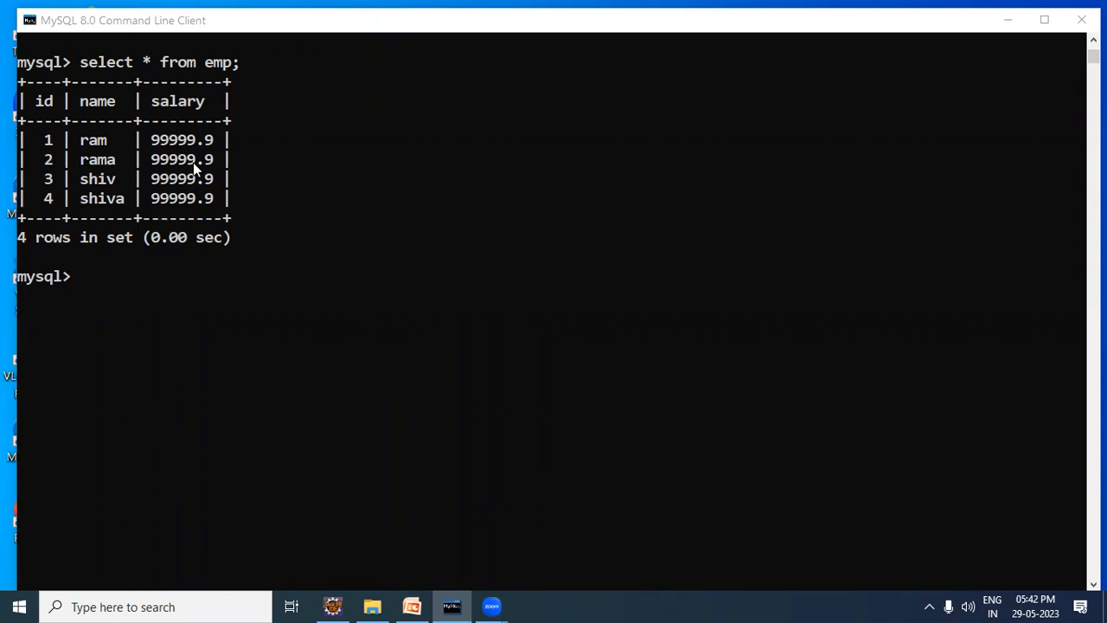
pyautogui.moveTo(125, 186)
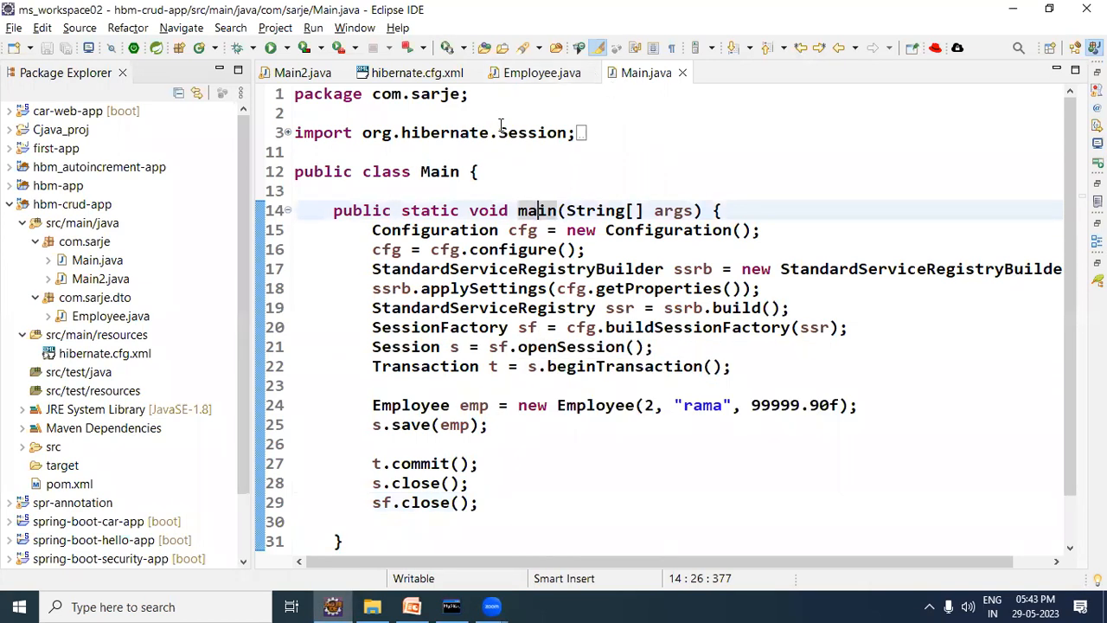
# Review Employee's id, name and salary fields, then return to Main.java's save code.
pyautogui.click(541, 73)
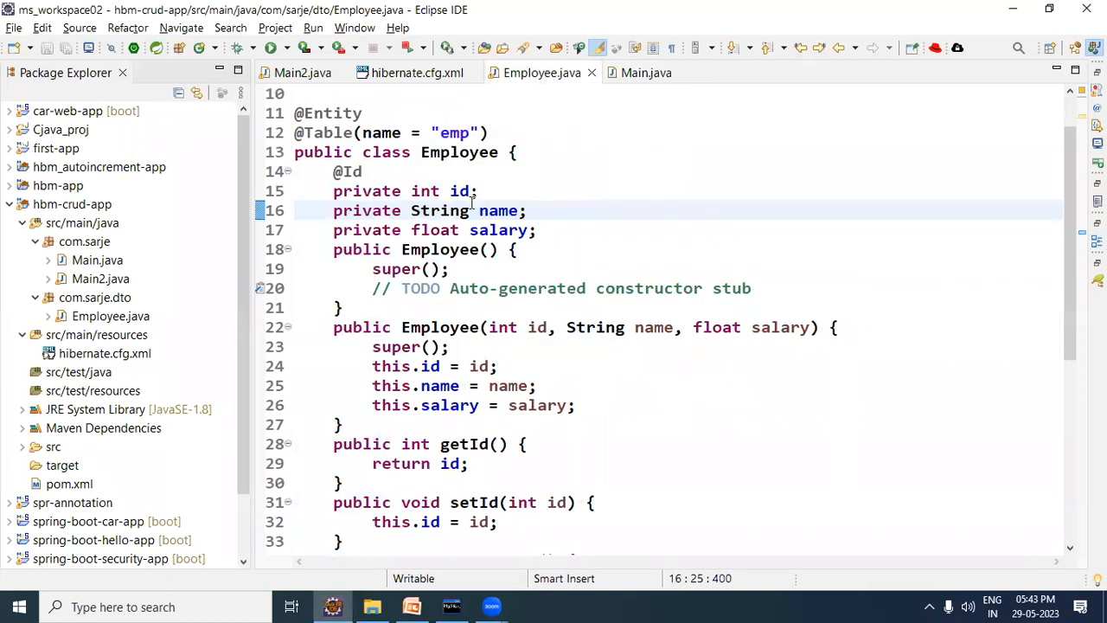
pyautogui.moveTo(449, 190); pyautogui.dragTo(516, 249)
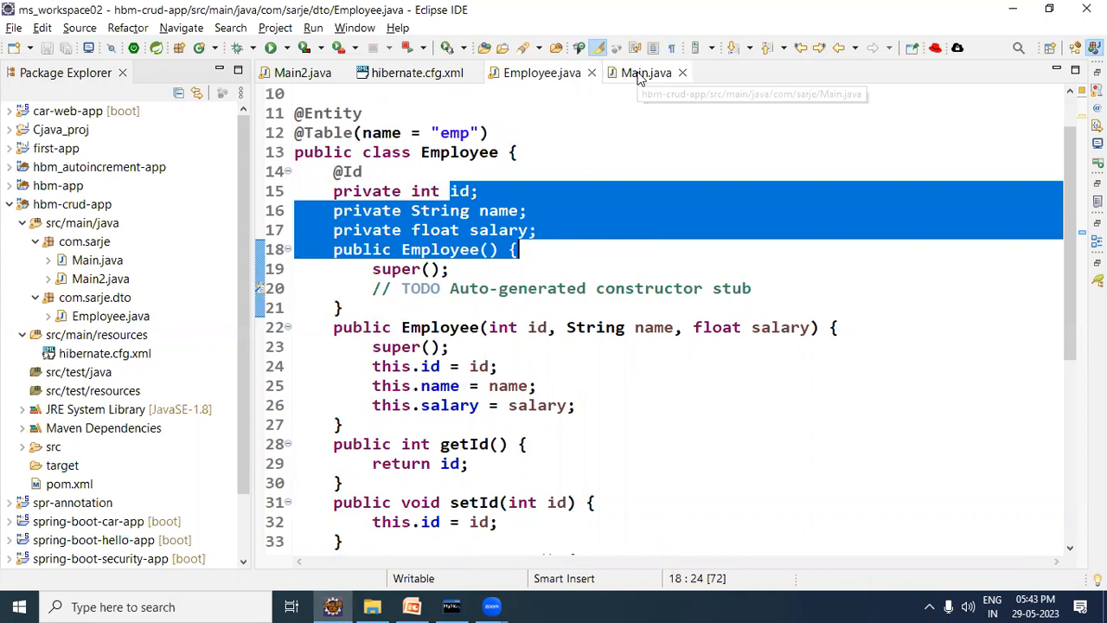
pyautogui.click(647, 73)
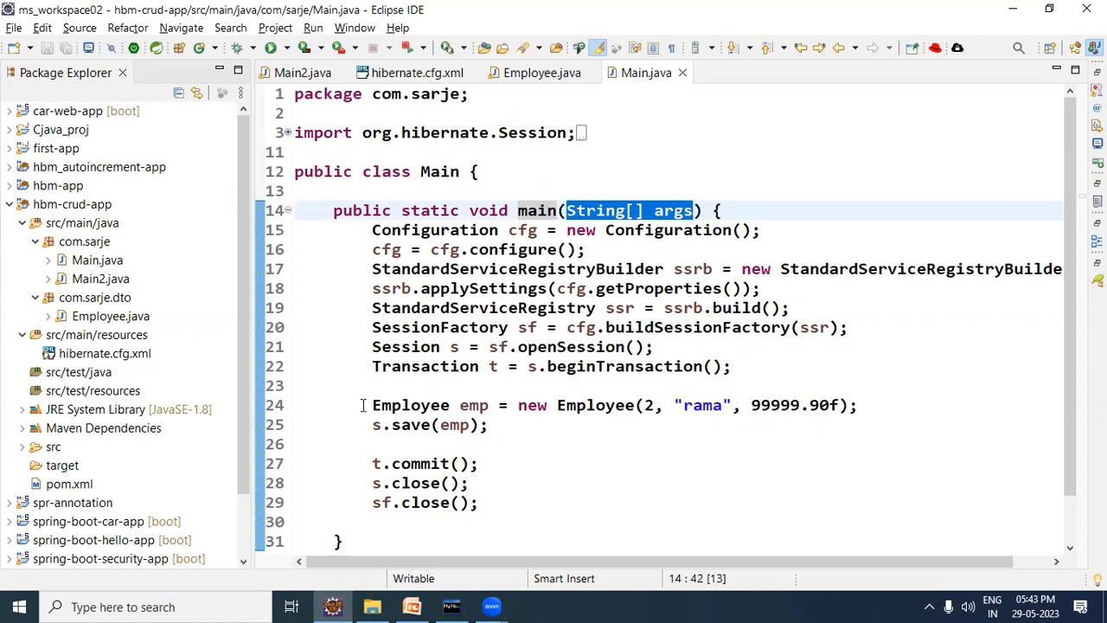
pyautogui.moveTo(302, 73)
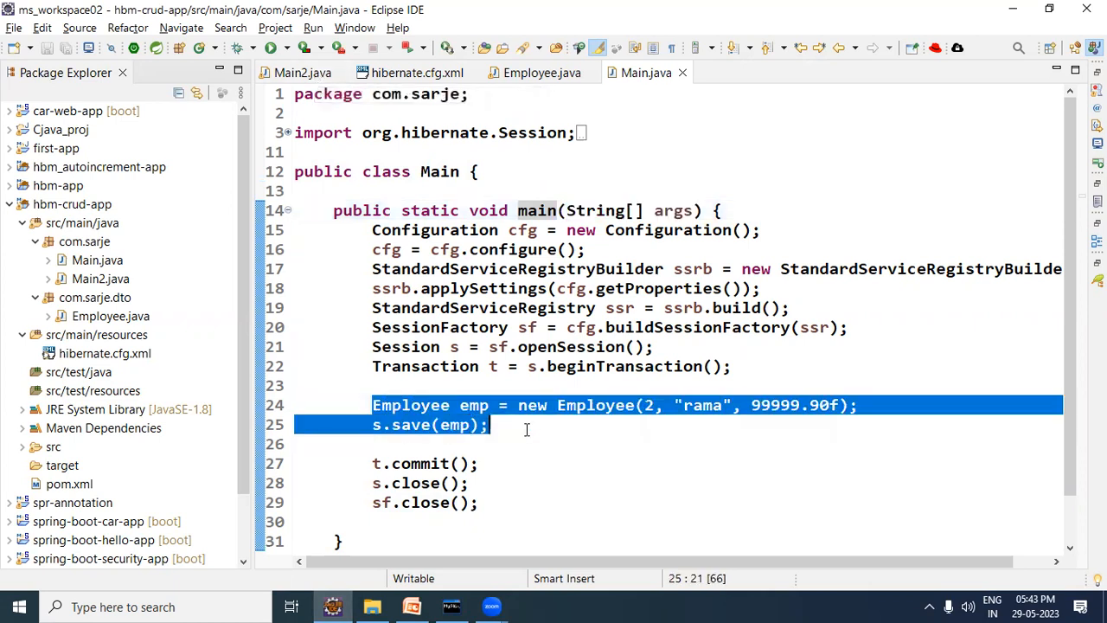
# Replace the employee-saving code with SQLQuery q = s.createSQLQuery("");.
pyautogui.press('Delete')
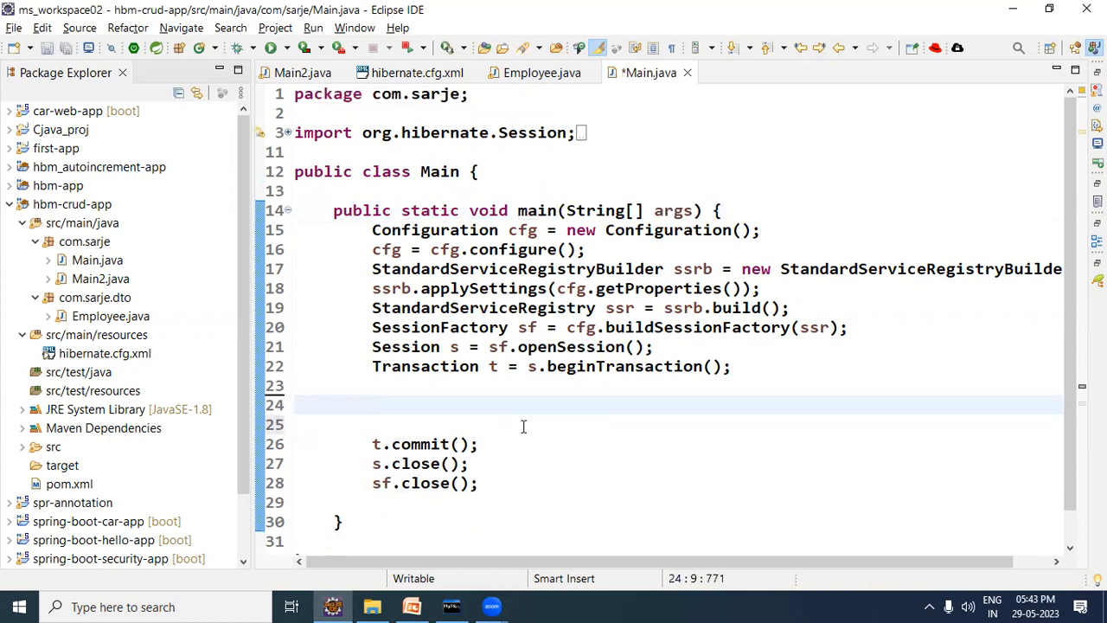
pyautogui.write('SQ')
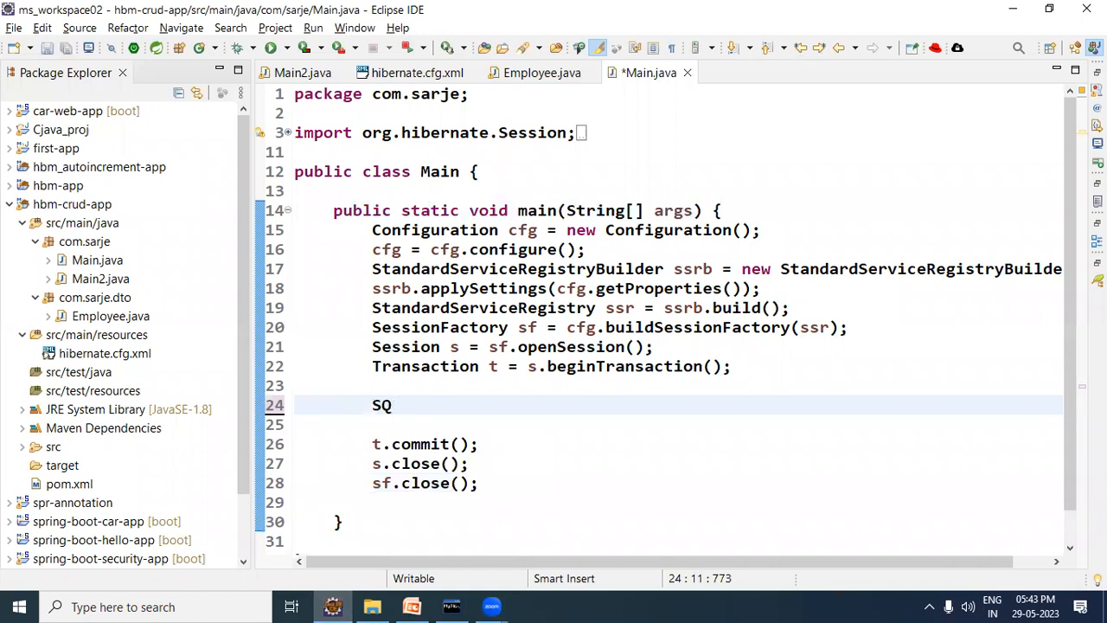
pyautogui.write('LQuery')
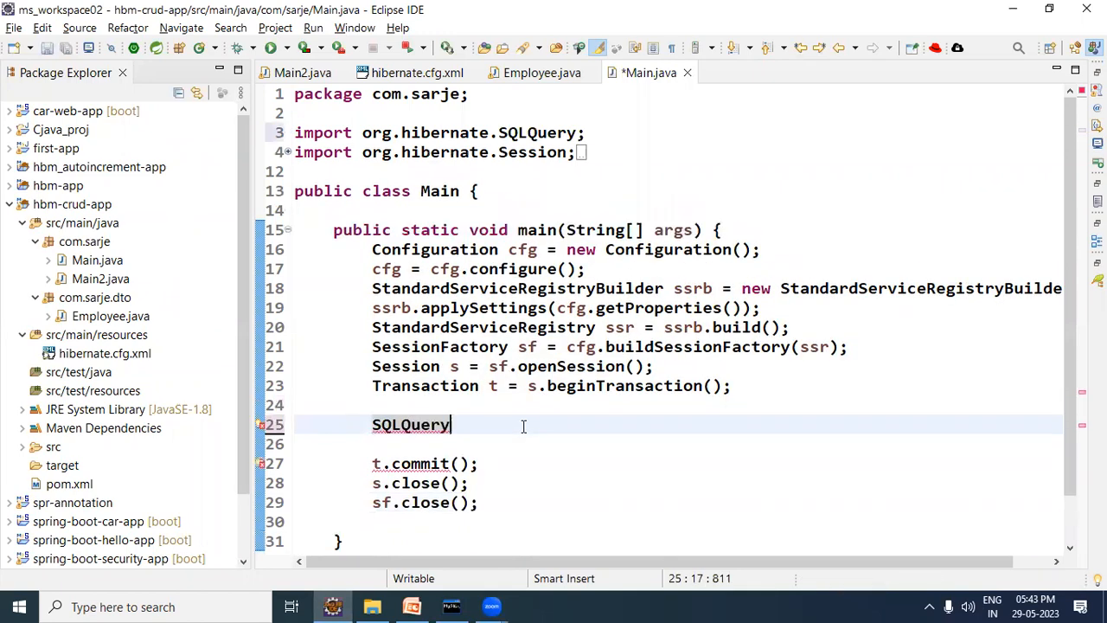
pyautogui.write('q')
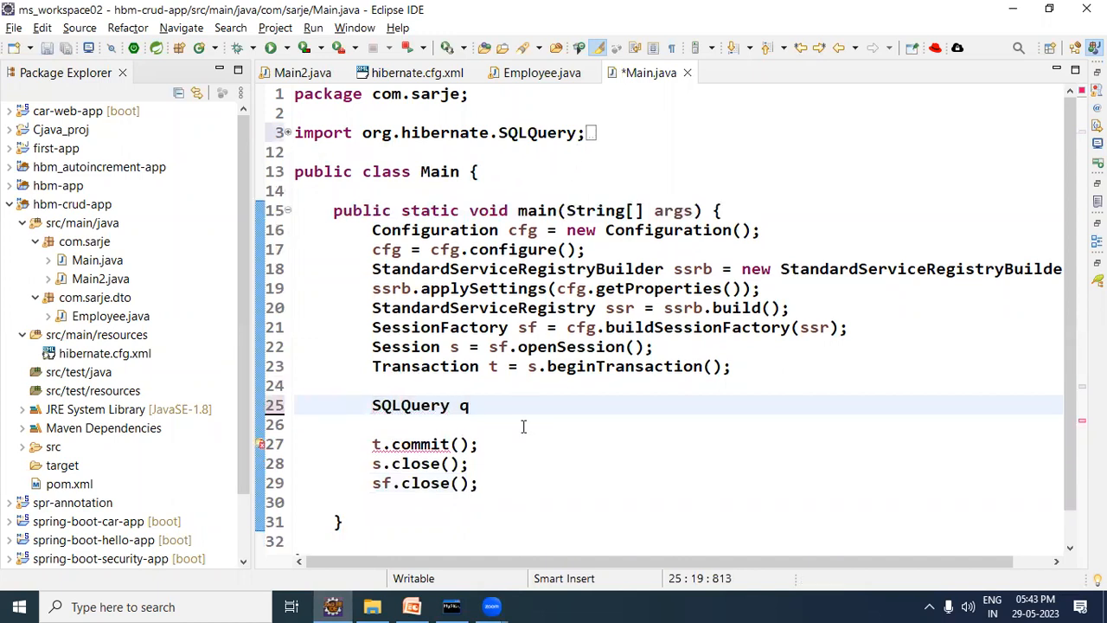
pyautogui.write('= s.')
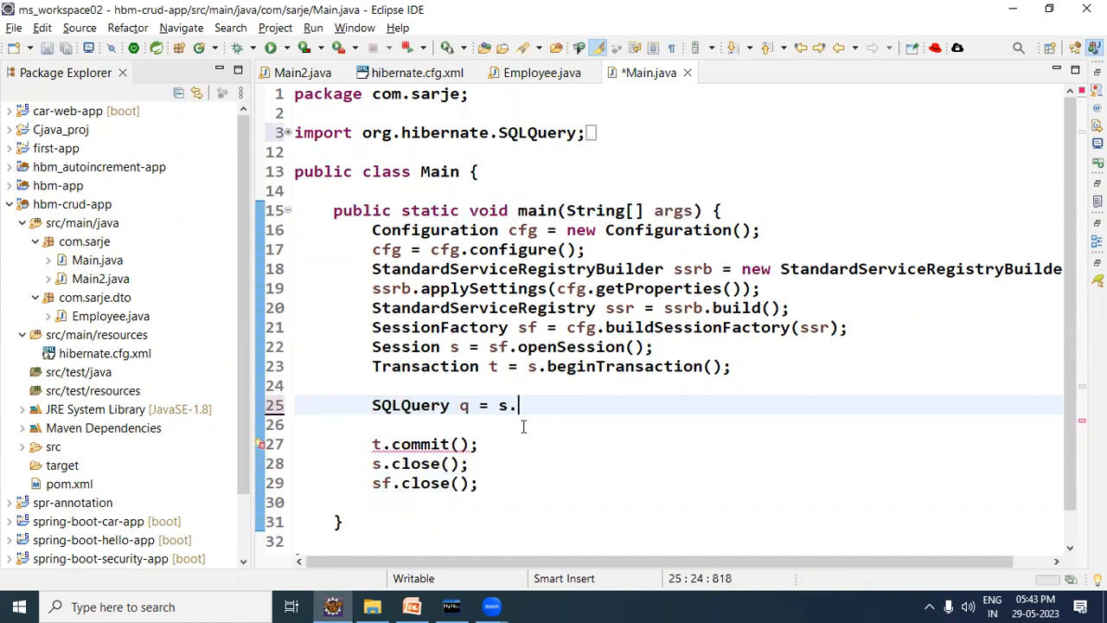
pyautogui.write('.')
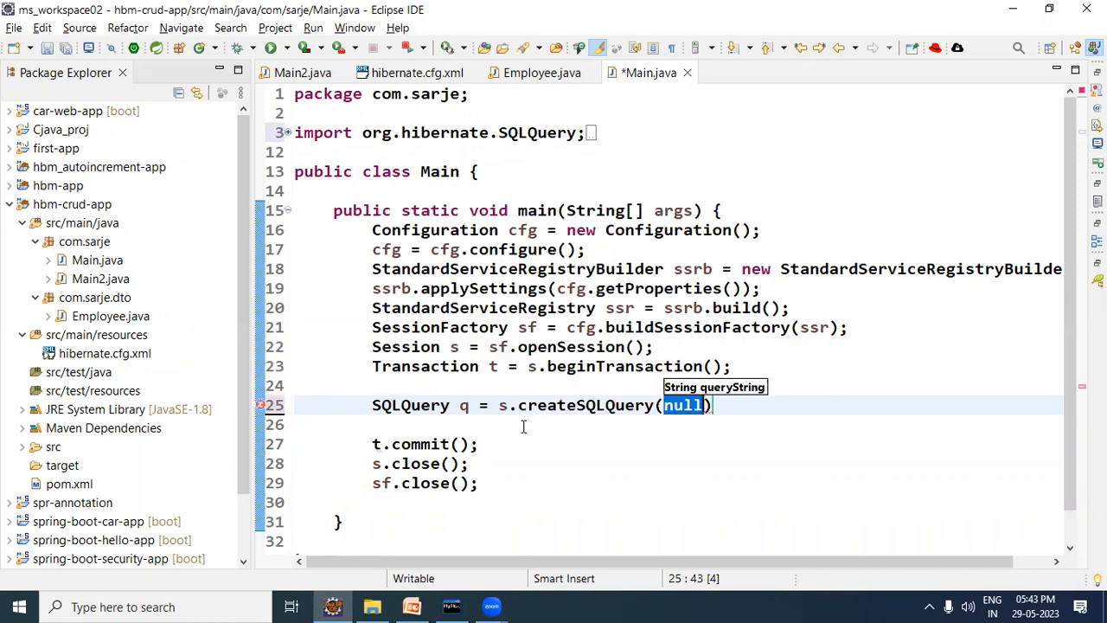
pyautogui.write('""')
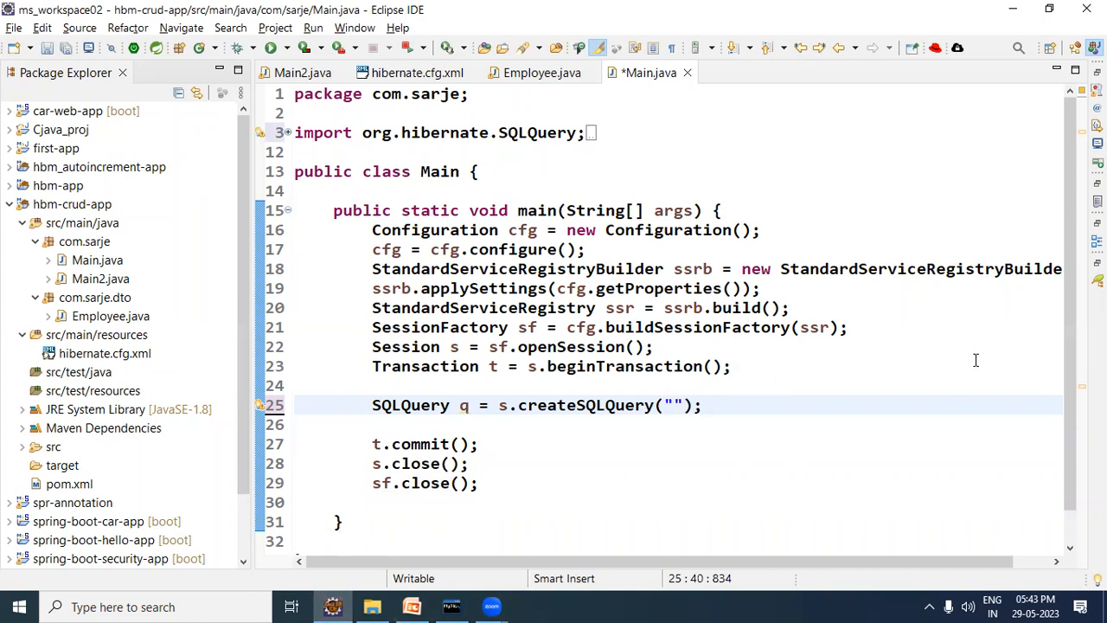
# Fill the query string with select * from emp.
pyautogui.click(671, 405)
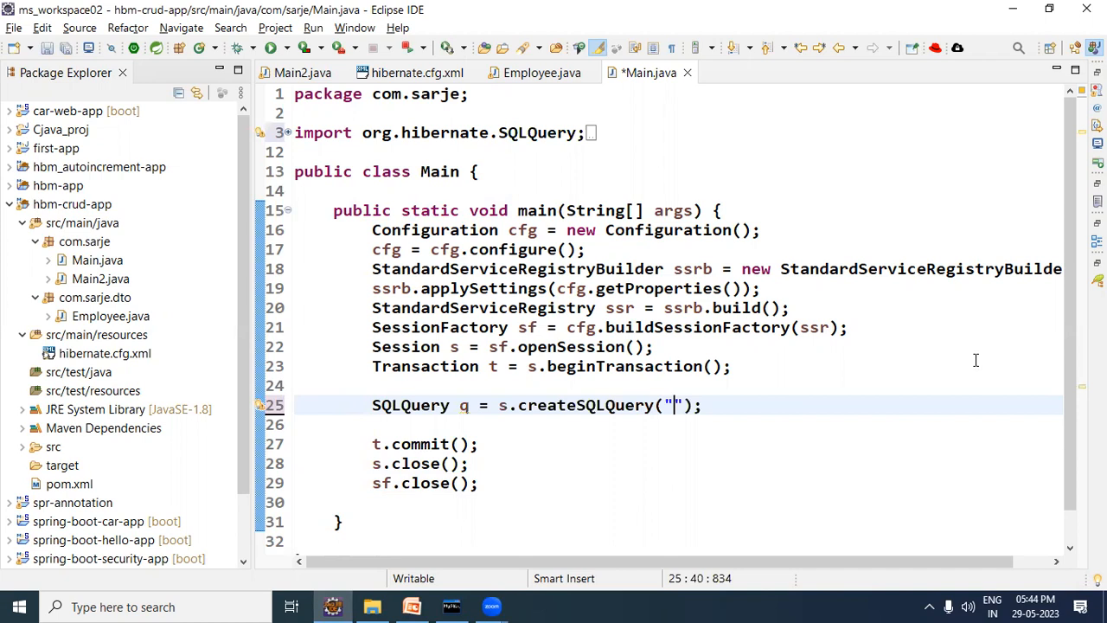
pyautogui.write('select')
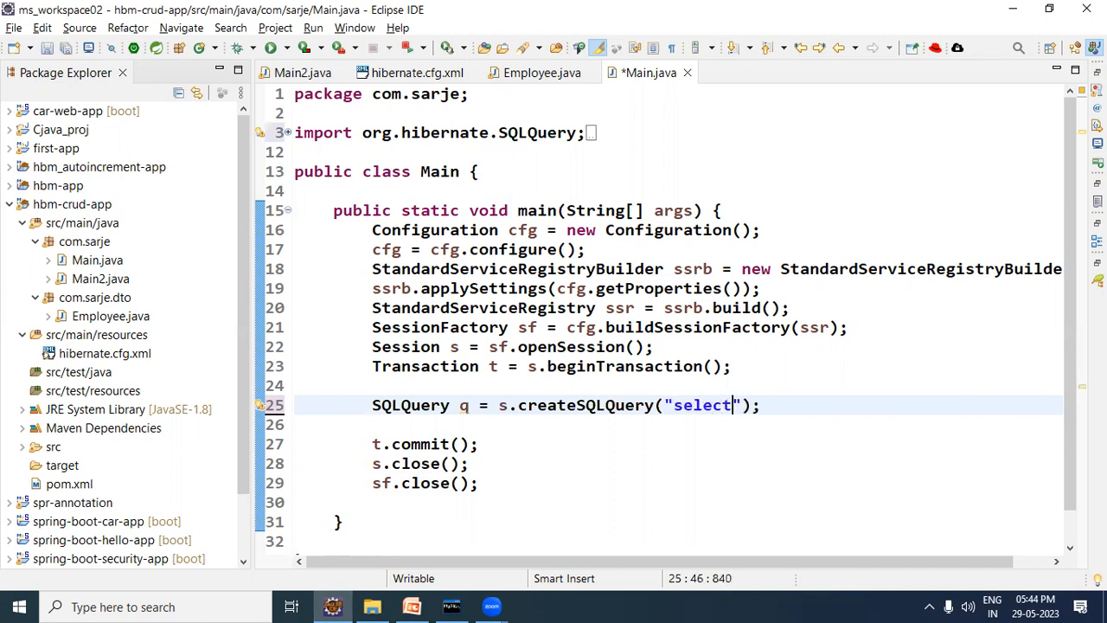
pyautogui.write('* from')
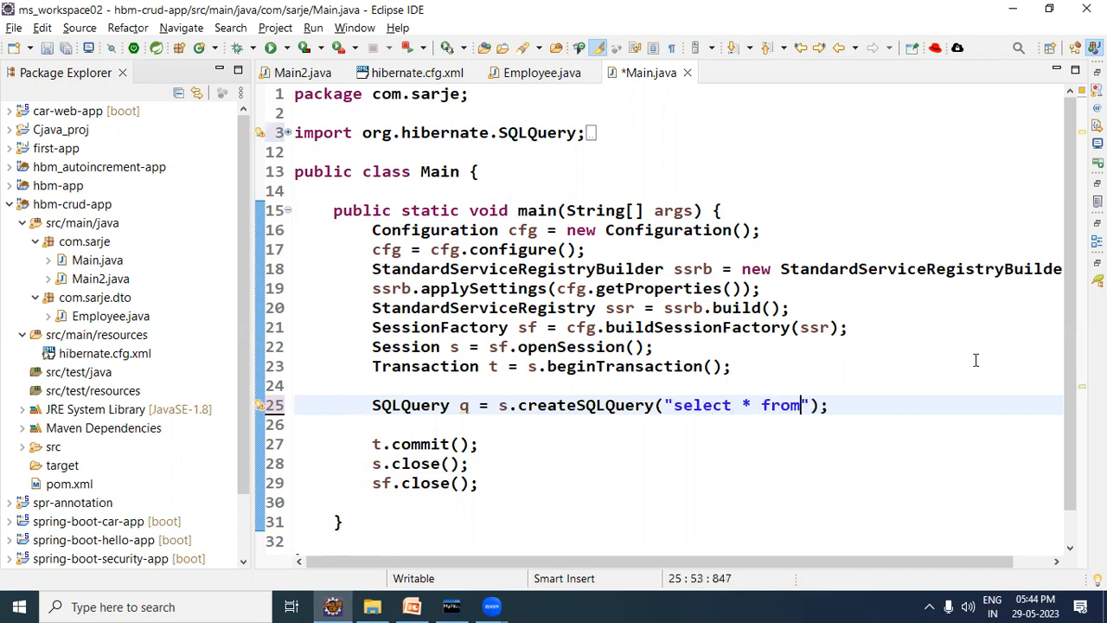
pyautogui.write('emp')
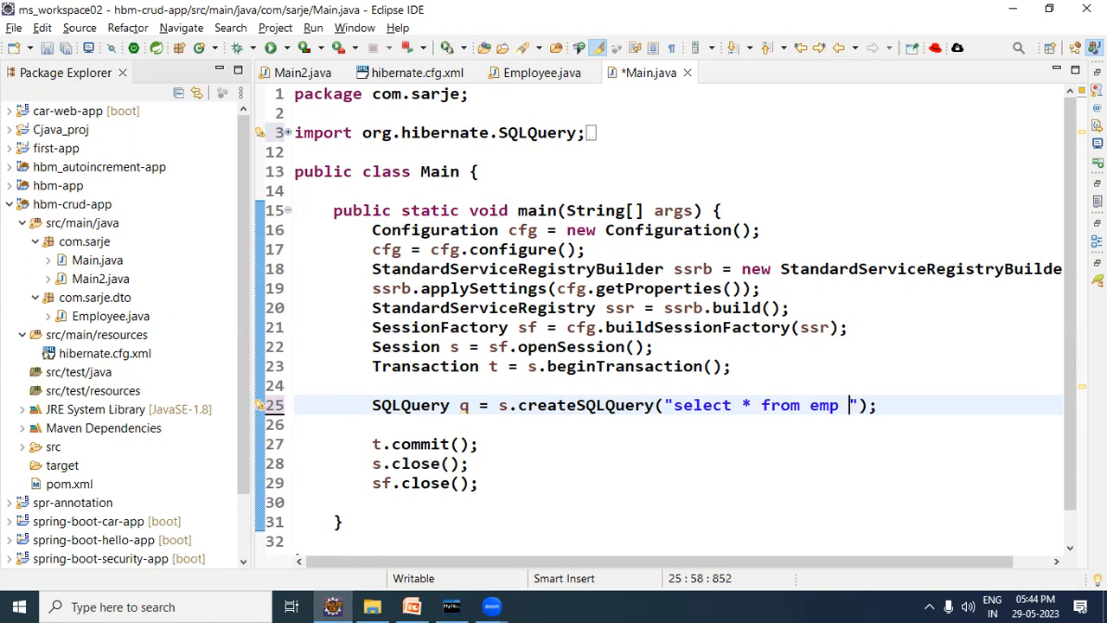
pyautogui.press('BackSpace')
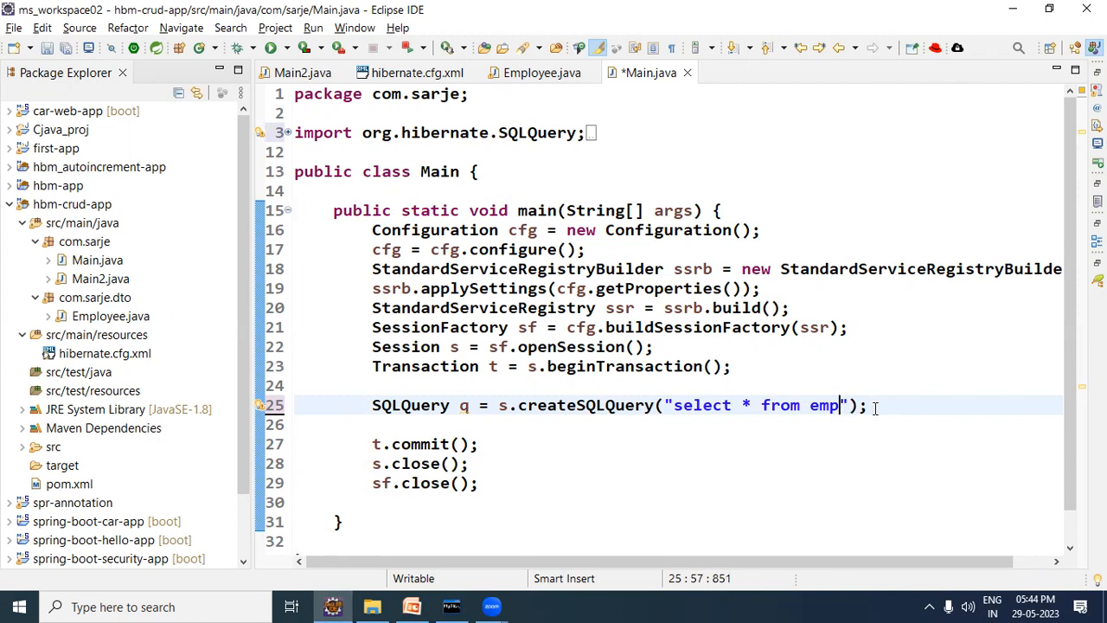
pyautogui.doubleClick(677, 405)
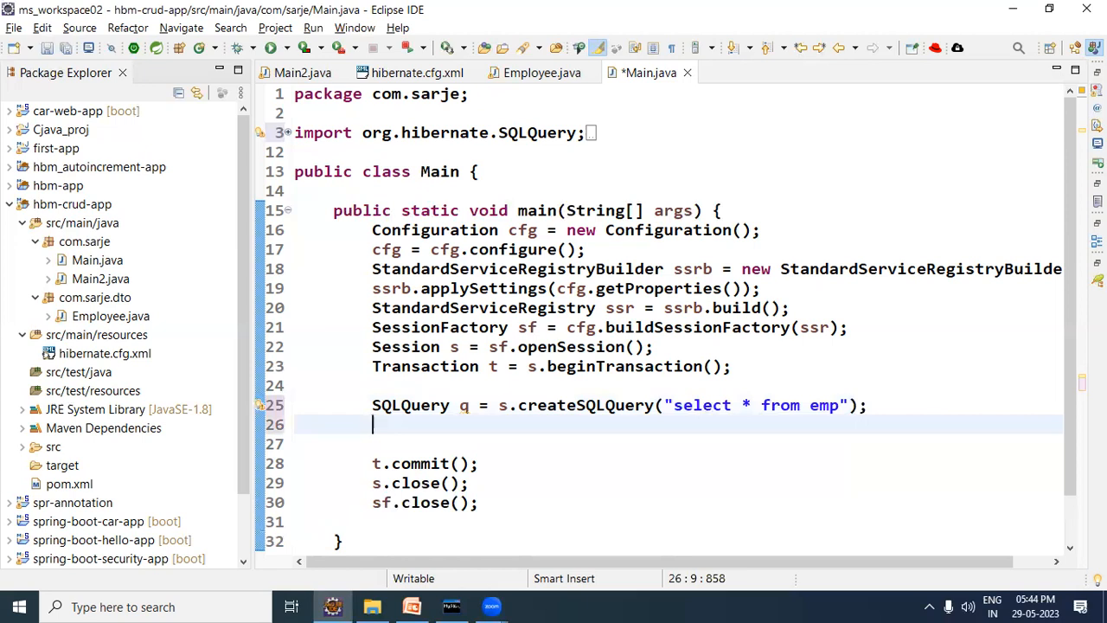
# Map the query results to the Employee class with q.addEntity(Employee.class);.
pyautogui.write('.addEntity(E')
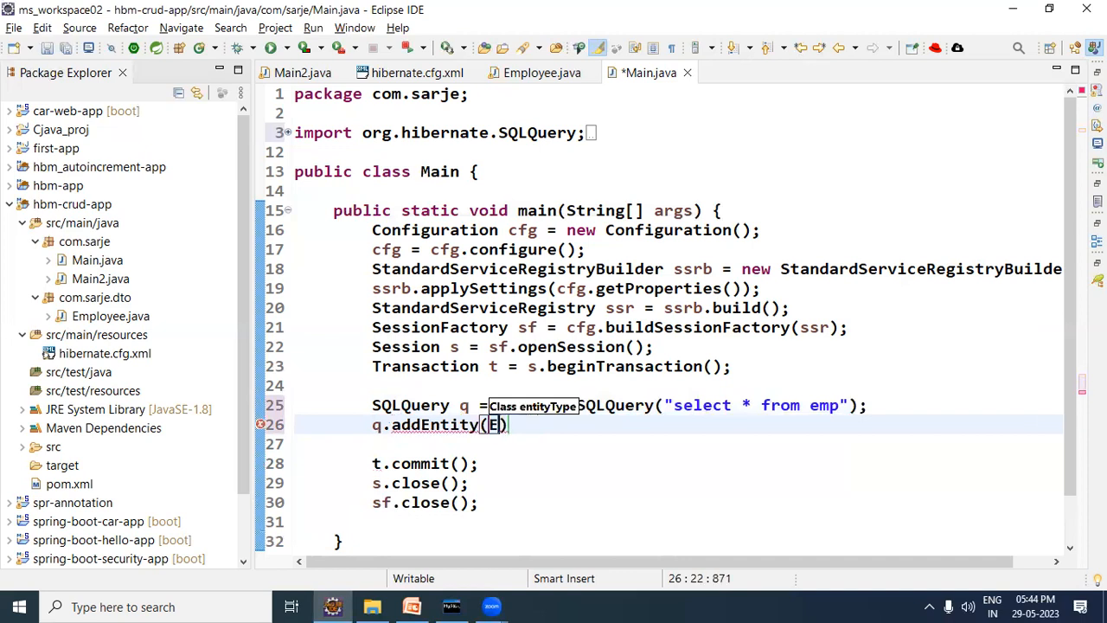
pyautogui.write('mployee.class')
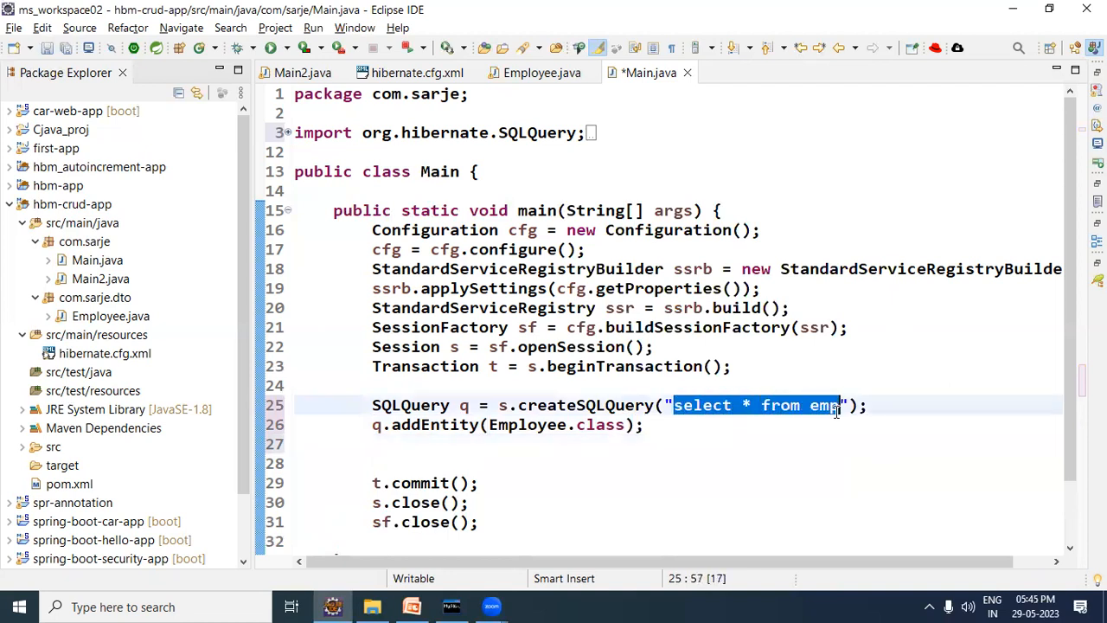
pyautogui.click(526, 426)
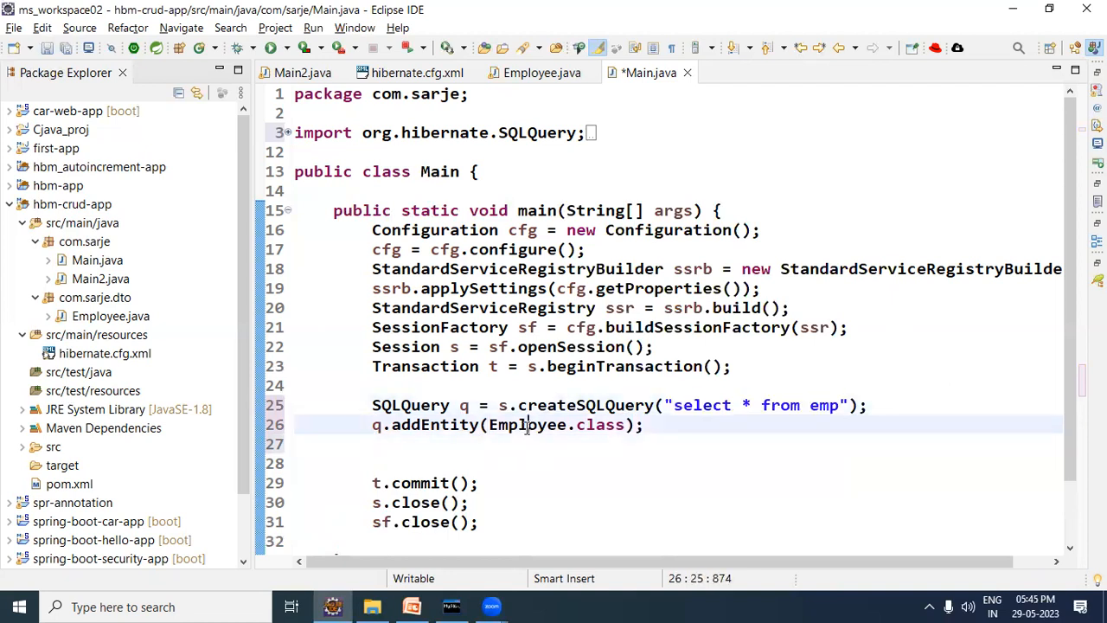
pyautogui.doubleClick(525, 425)
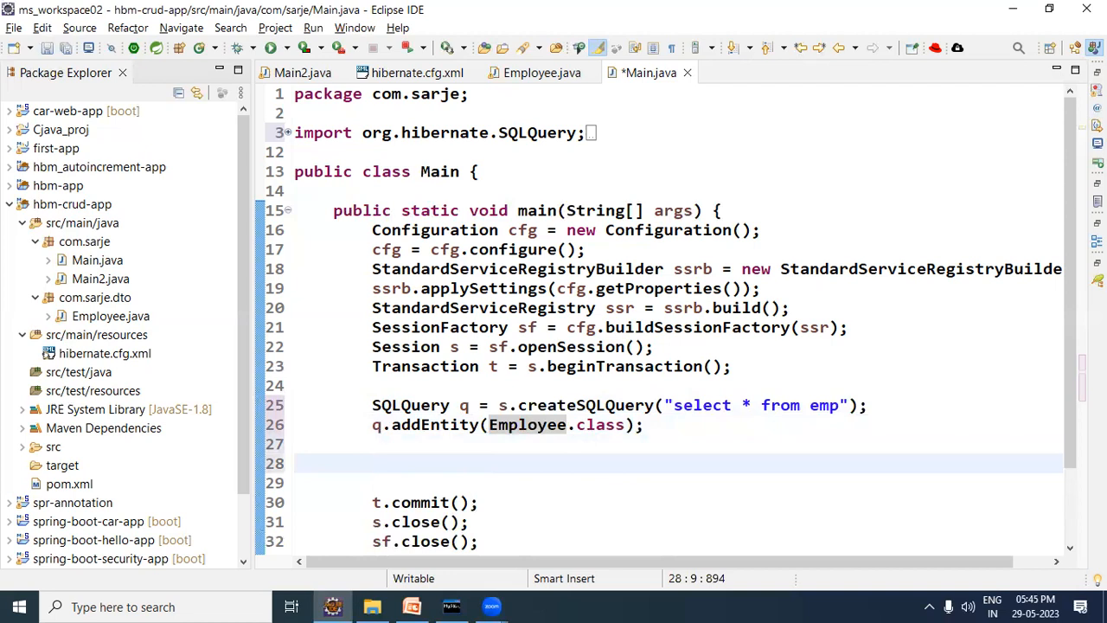
# Collect the results into List<Employee> lst = q.list();.
pyautogui.write('List<Emp>')
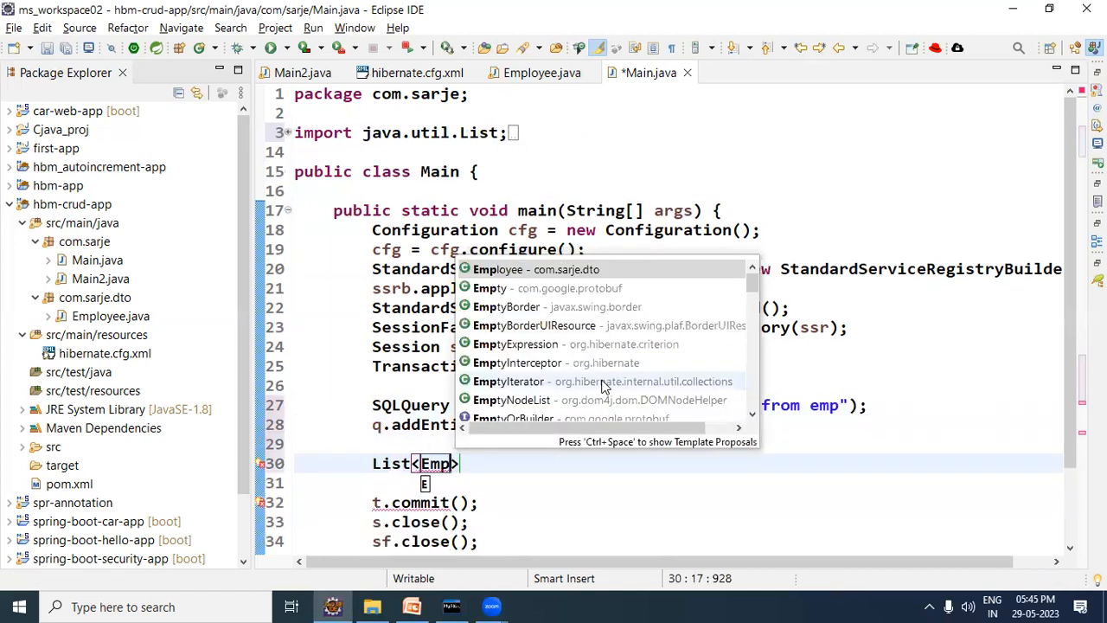
pyautogui.click(498, 270)
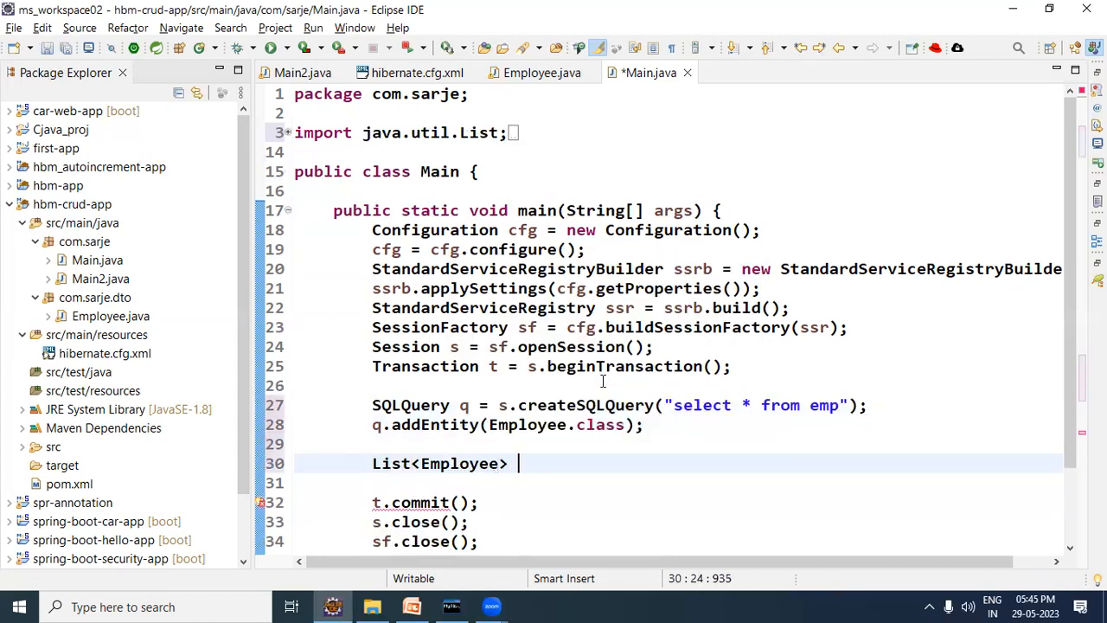
pyautogui.write('lst =')
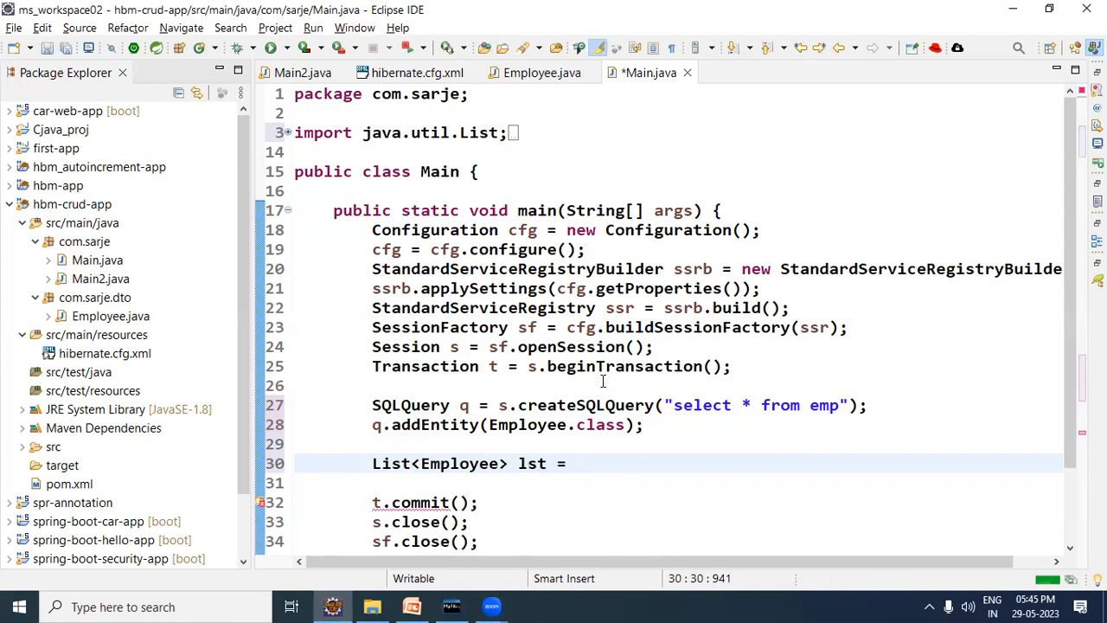
pyautogui.write('q.list();')
pyautogui.click(678, 483)
pyautogui.write('lst.')
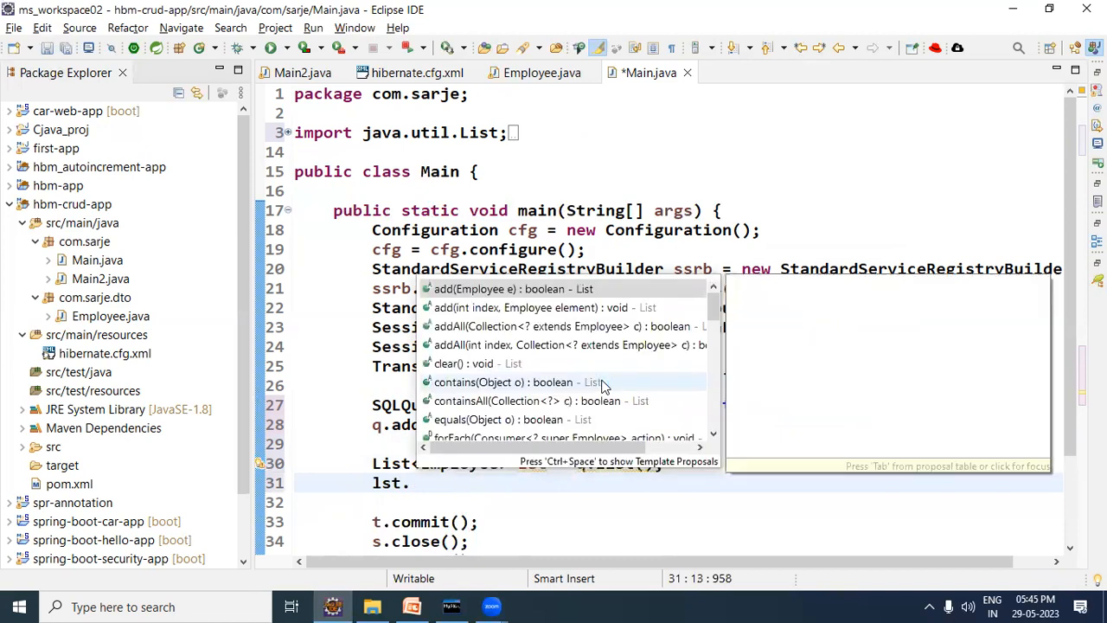
# Print each employee with lst.forEach(ele->System.out.println(ele)); and save Main.java.
pyautogui.write('forEach(null);')
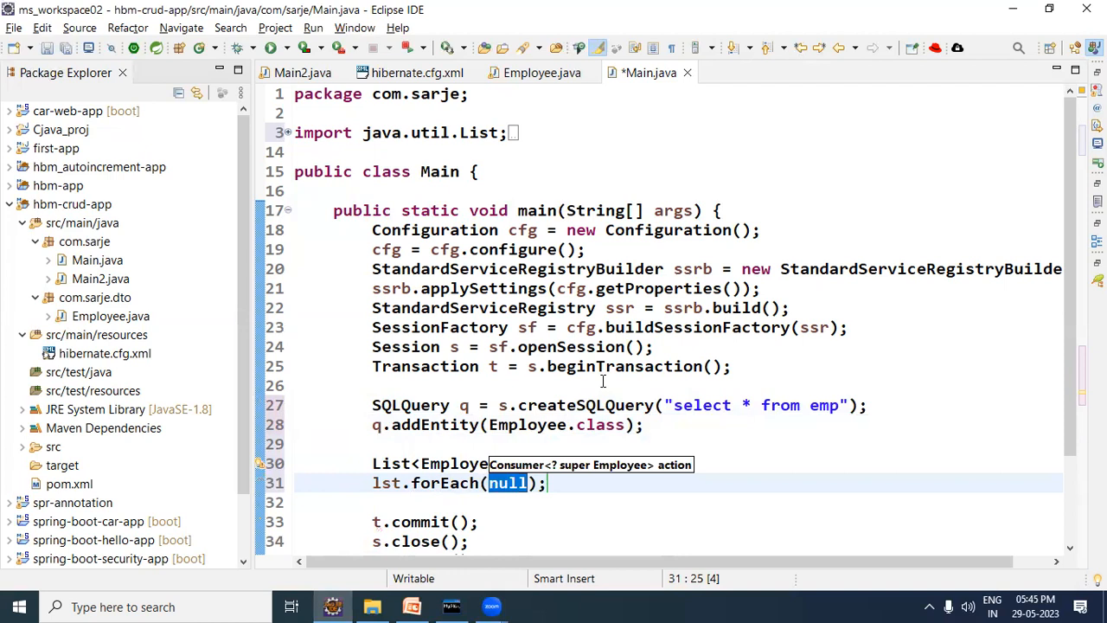
pyautogui.write('ele->')
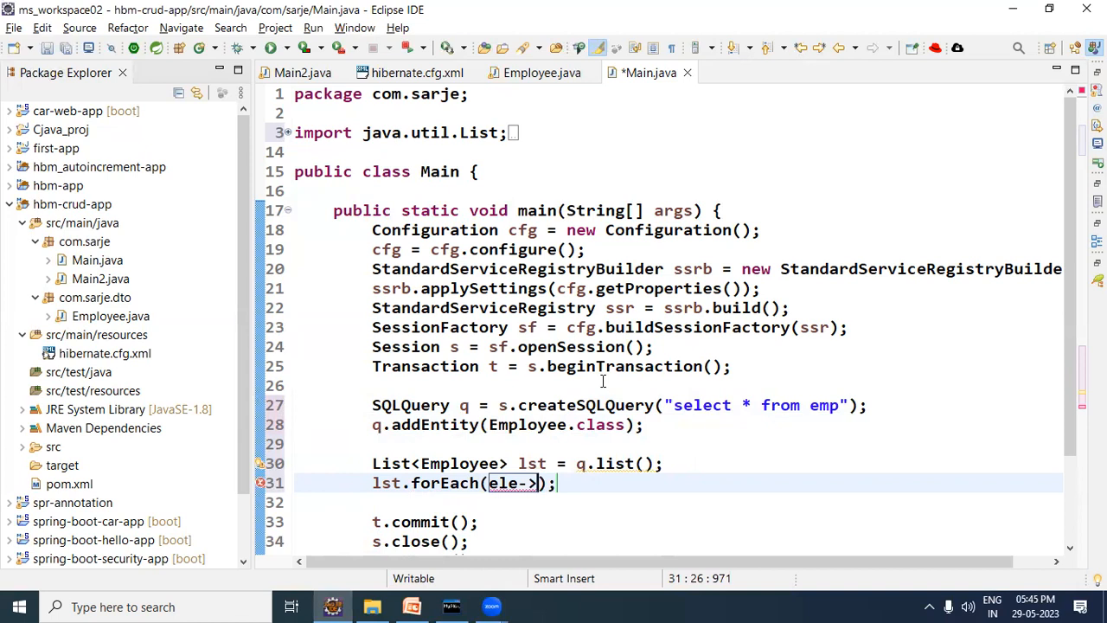
pyautogui.write('syso')
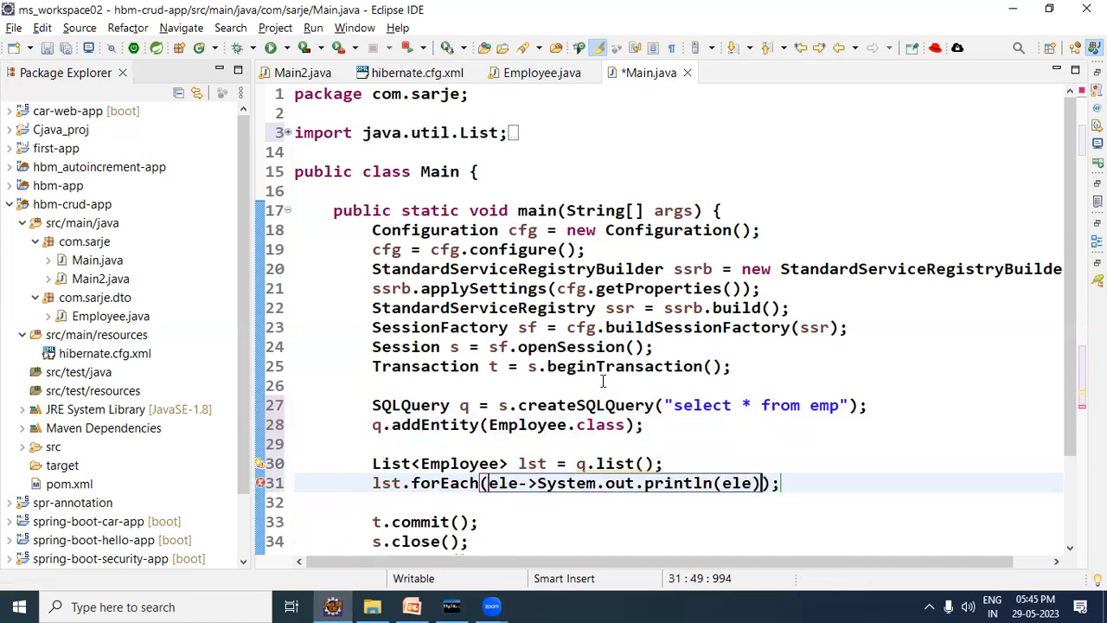
pyautogui.press('ctrl+s')
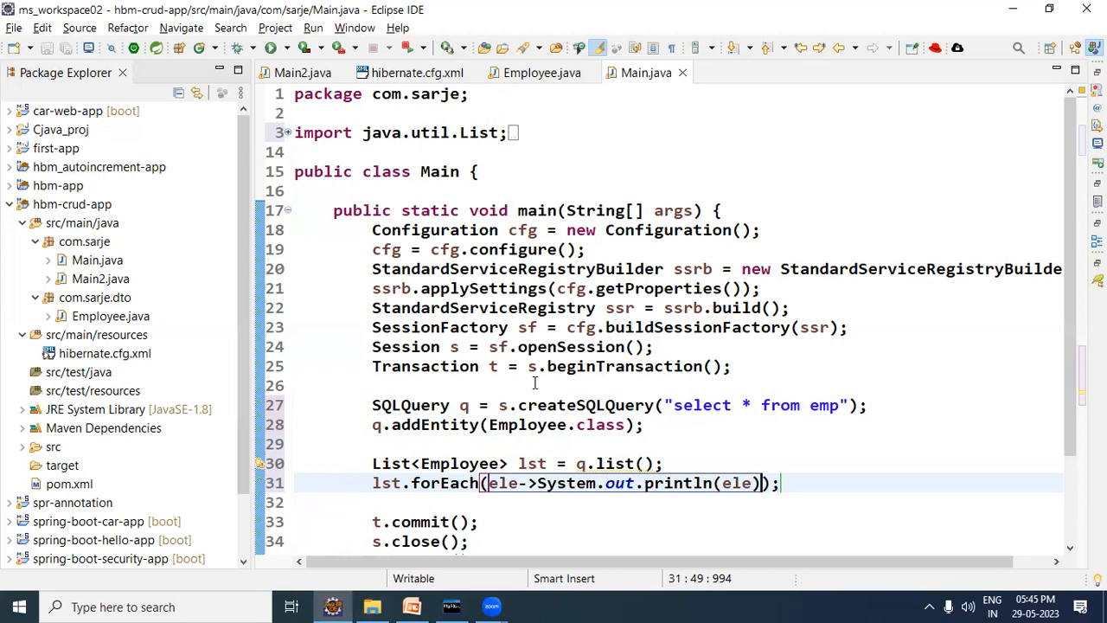
# Run Main as a Java application and check the four employees listed in the console.
pyautogui.scroll(-3)
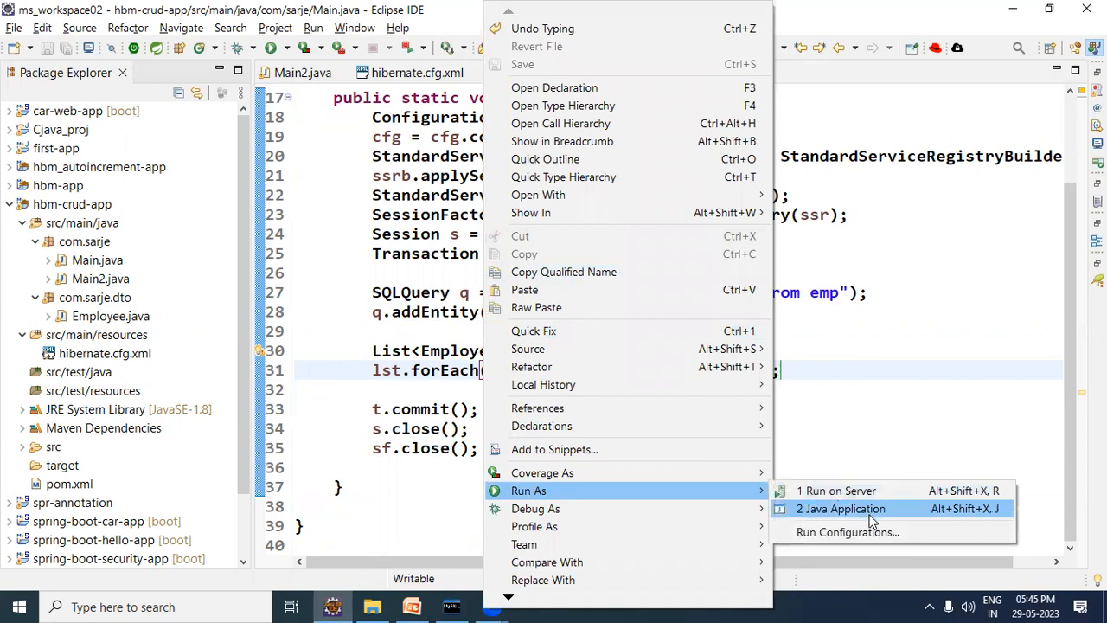
pyautogui.click(840, 509)
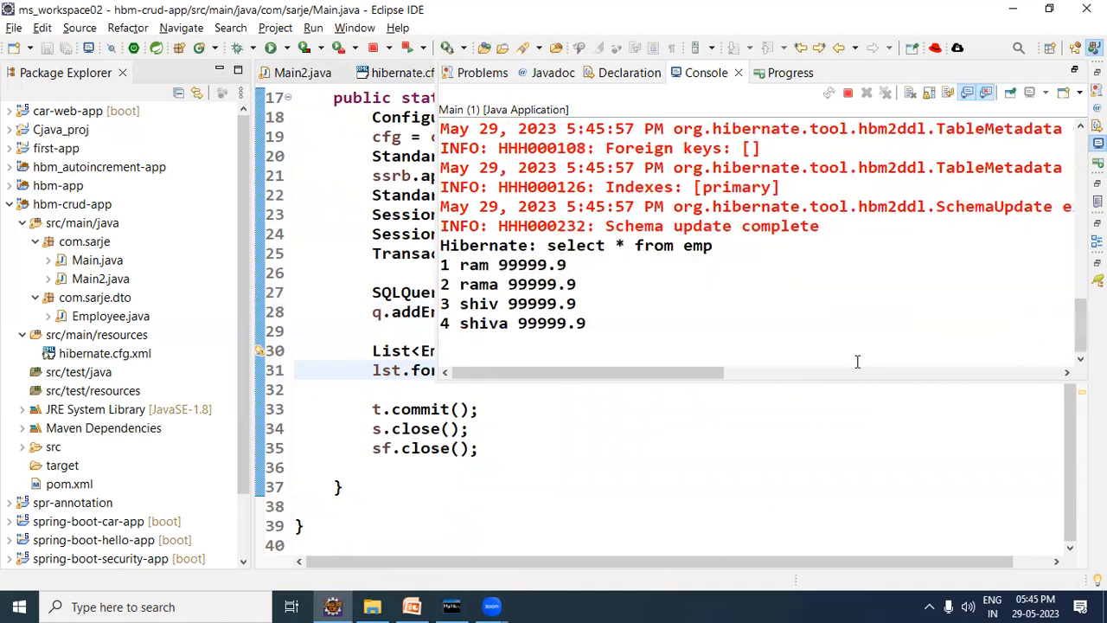
pyautogui.doubleClick(566, 245)
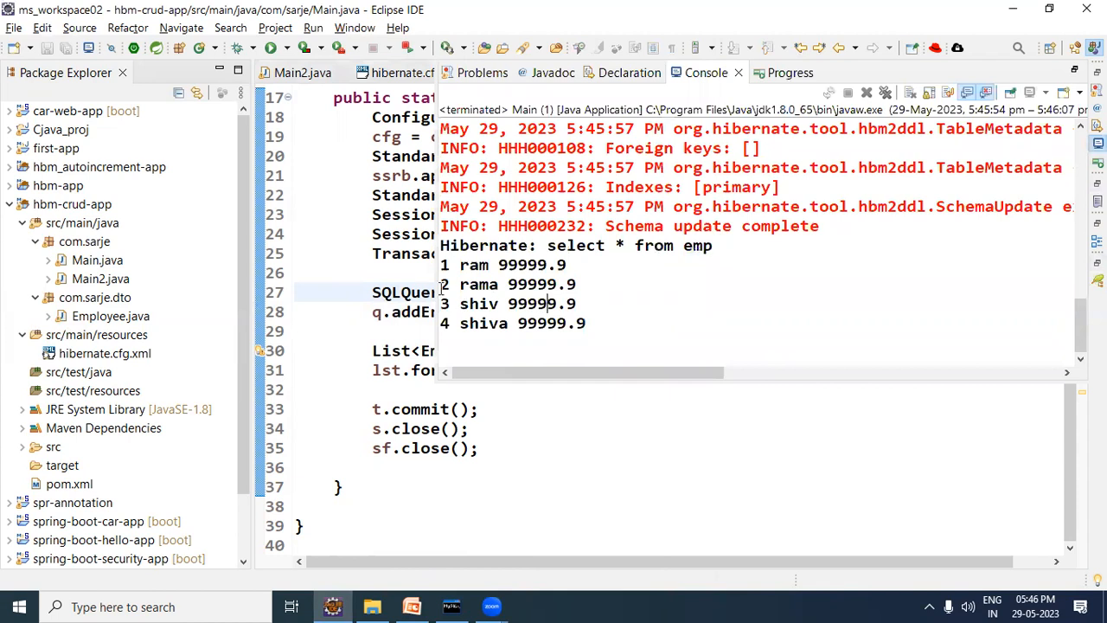
pyautogui.doubleClick(478, 284)
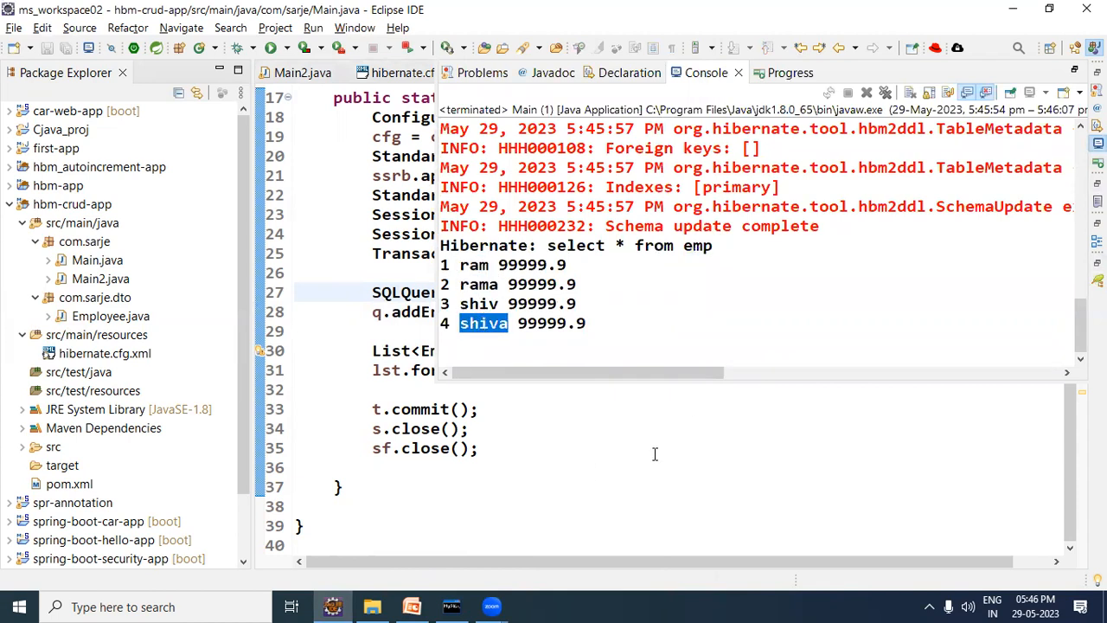
# Change the native query to select name from emp.
pyautogui.click(647, 72)
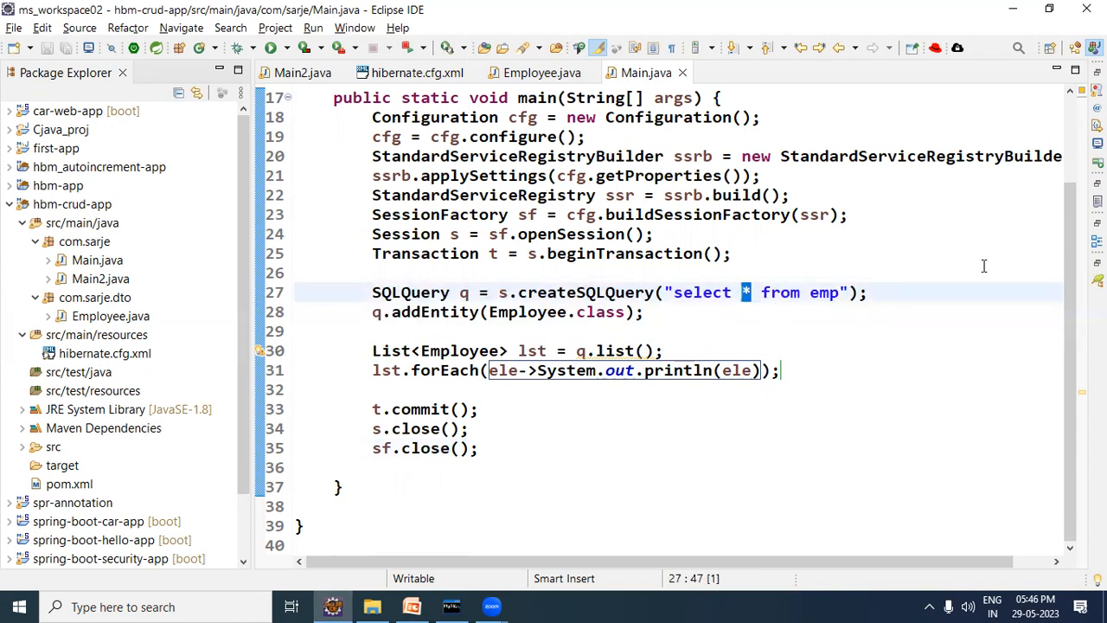
pyautogui.write('name')
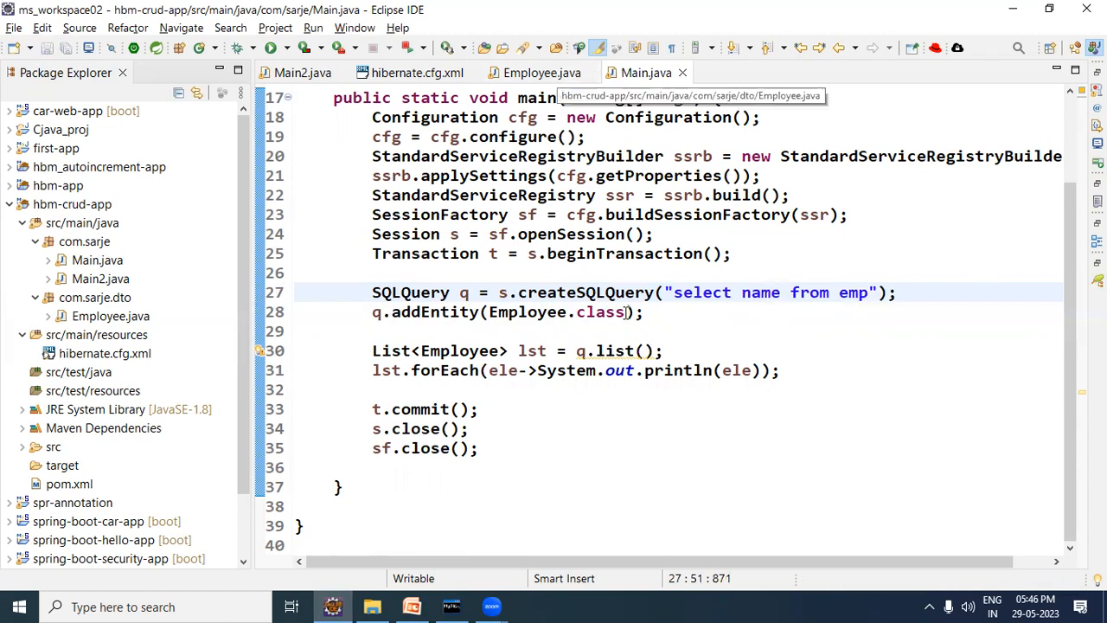
pyautogui.click(786, 292)
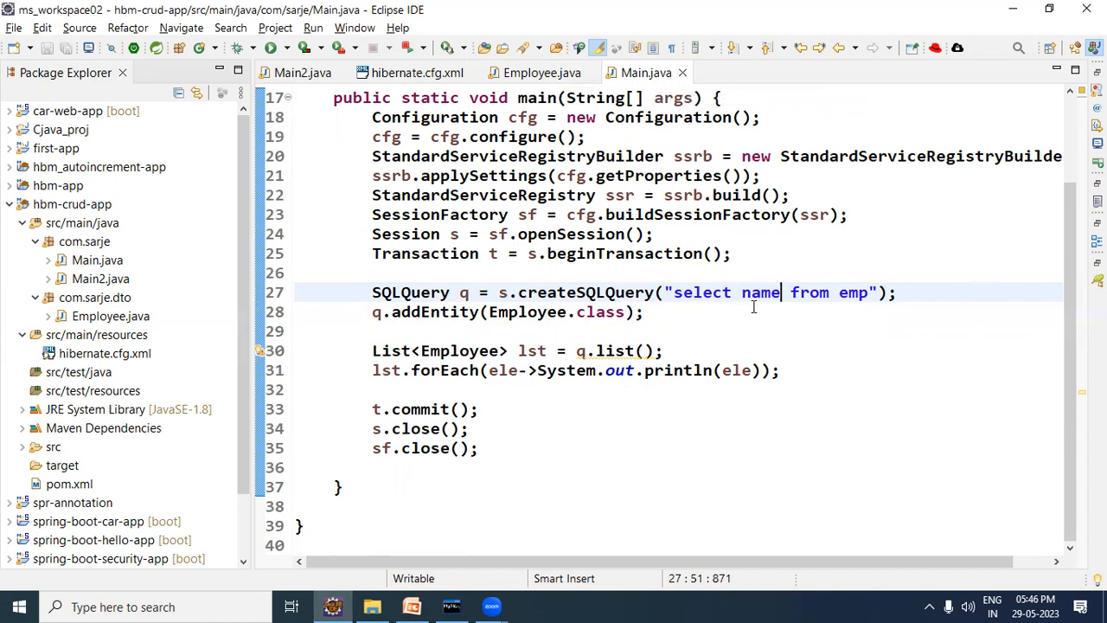
# Remove the q.addEntity(Employee.class); line and its leftover blank line.
pyautogui.doubleClick(761, 293)
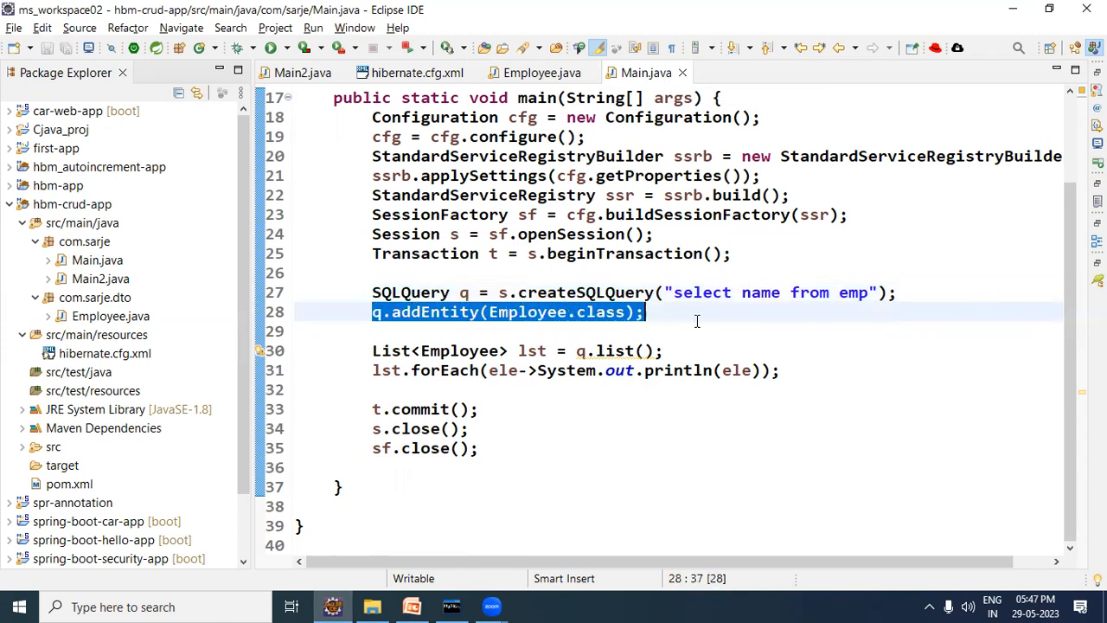
pyautogui.press('Delete')
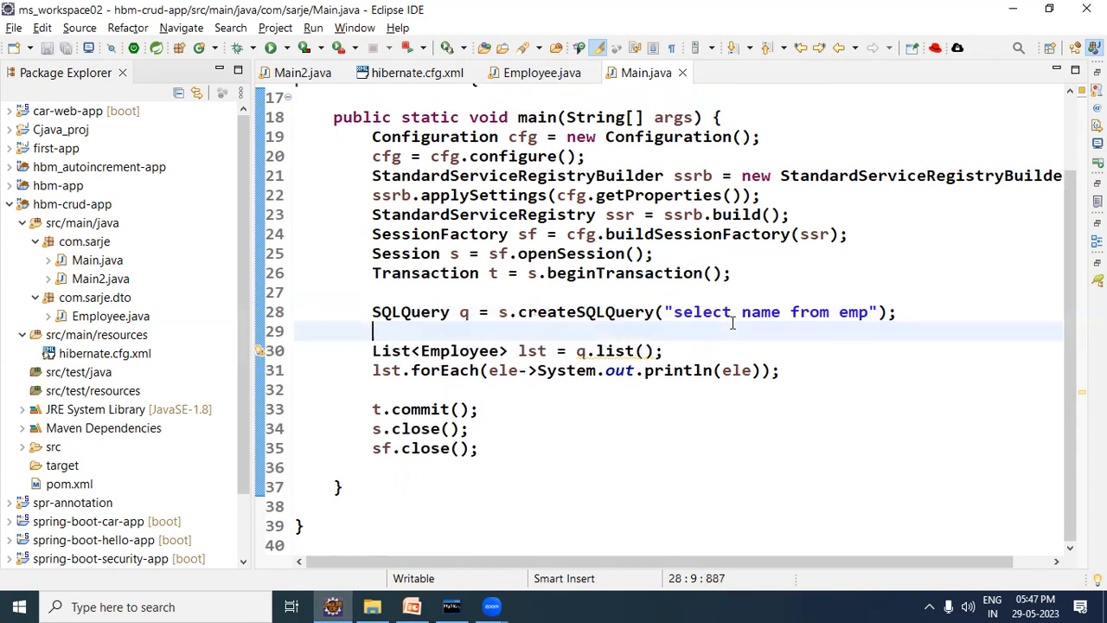
pyautogui.press('Backspace')
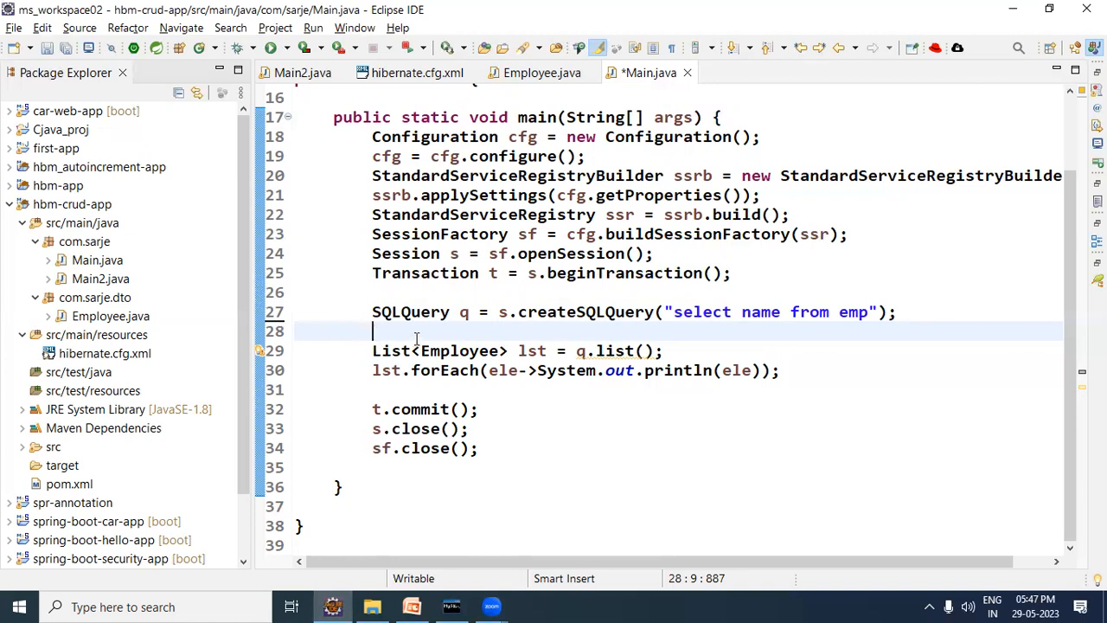
# Change the result list declaration from List<Employee> to List<Object>.
pyautogui.doubleClick(761, 312)
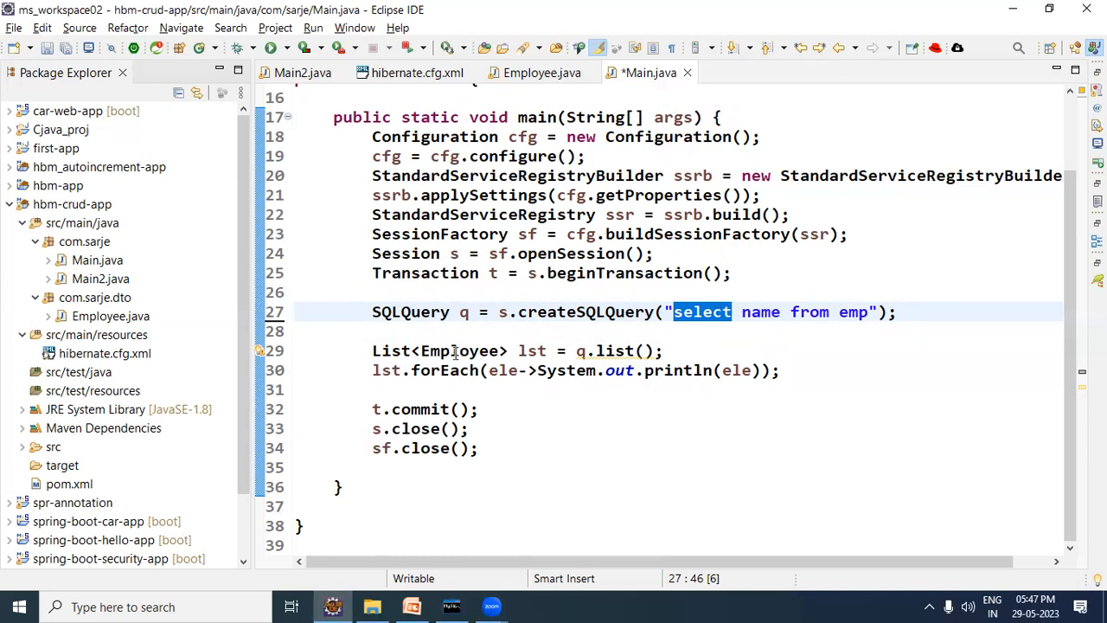
pyautogui.doubleClick(460, 350)
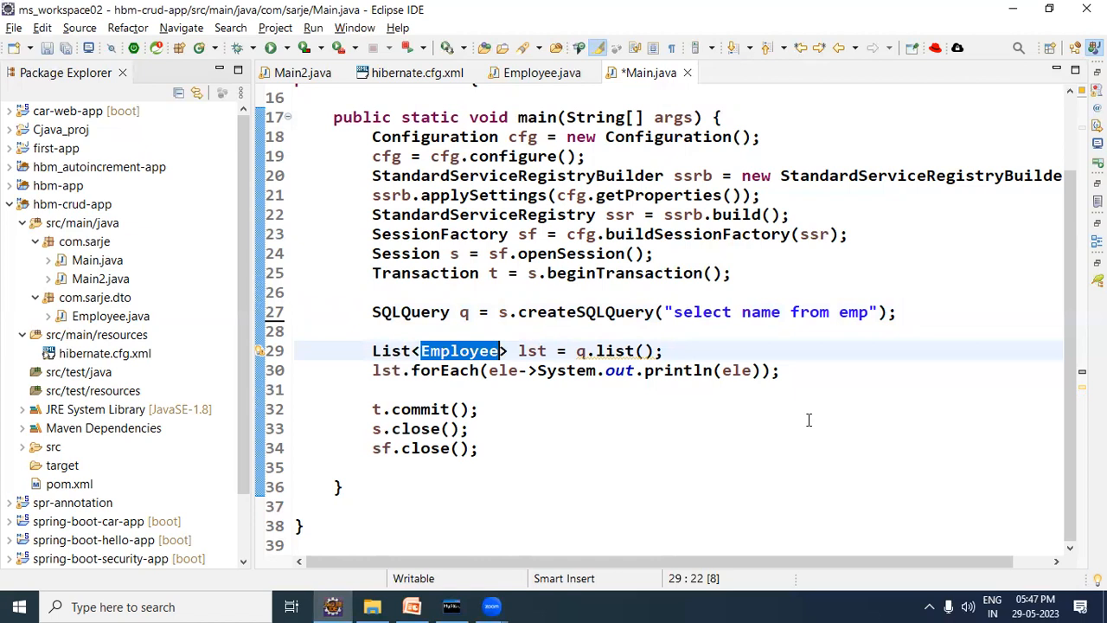
pyautogui.moveTo(474, 367)
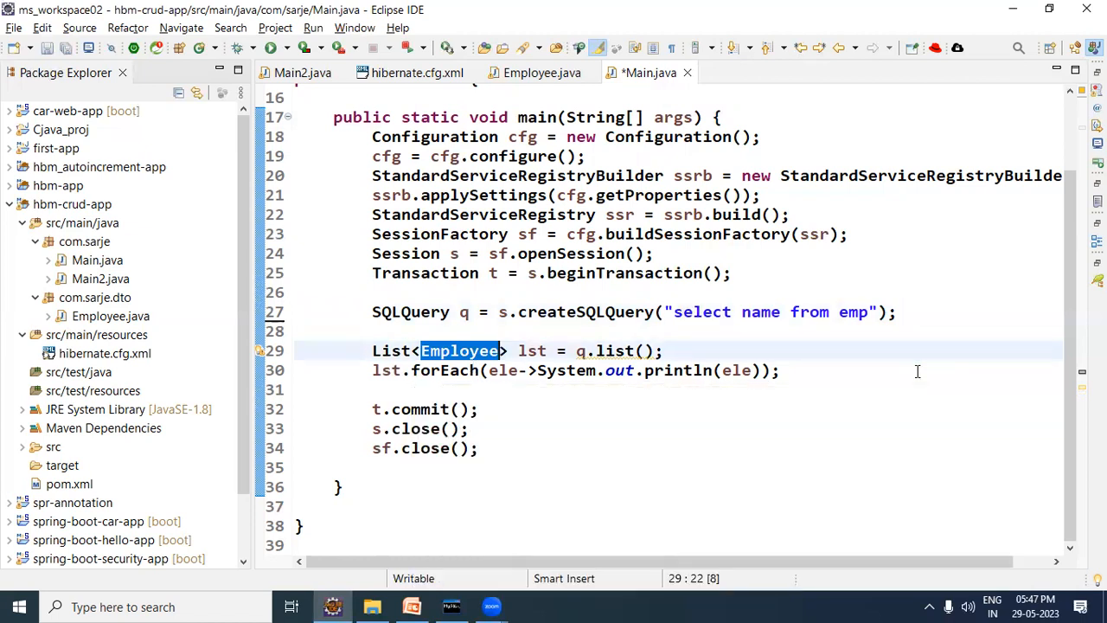
pyautogui.write('Object')
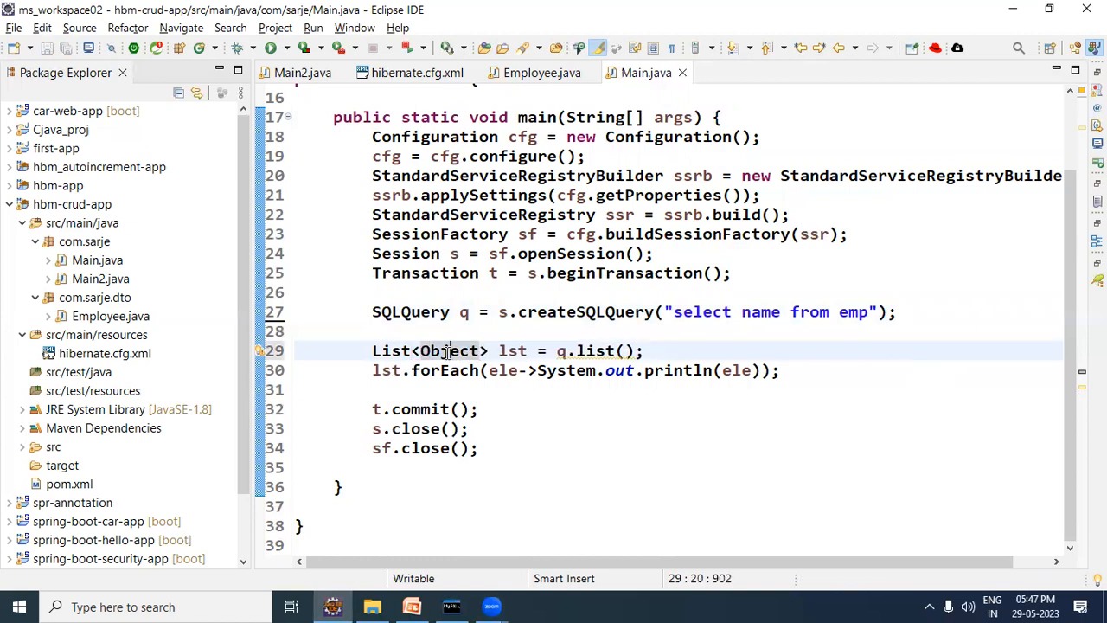
pyautogui.doubleClick(449, 349)
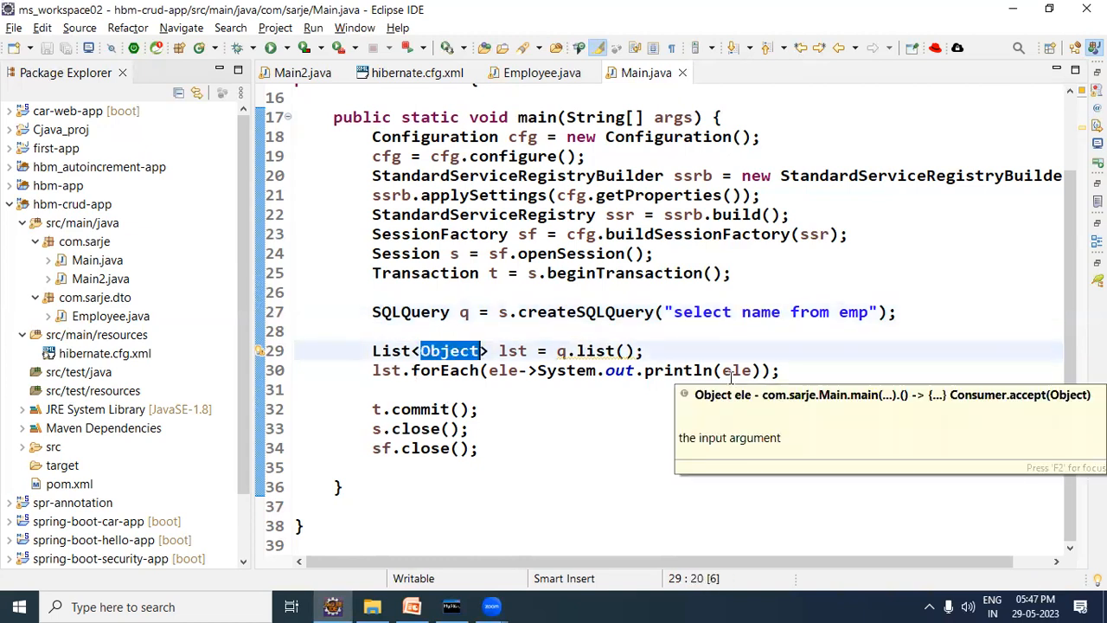
pyautogui.moveTo(436, 180)
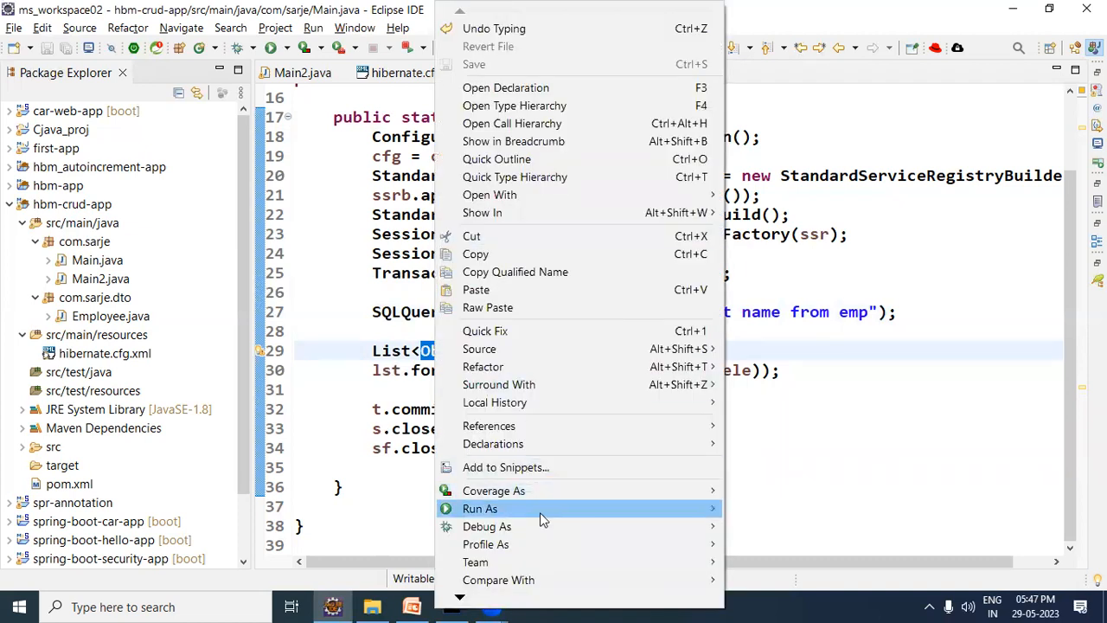
# Run Main again and view the names ram, rama, shiv and shiva in the console.
pyautogui.click(481, 508)
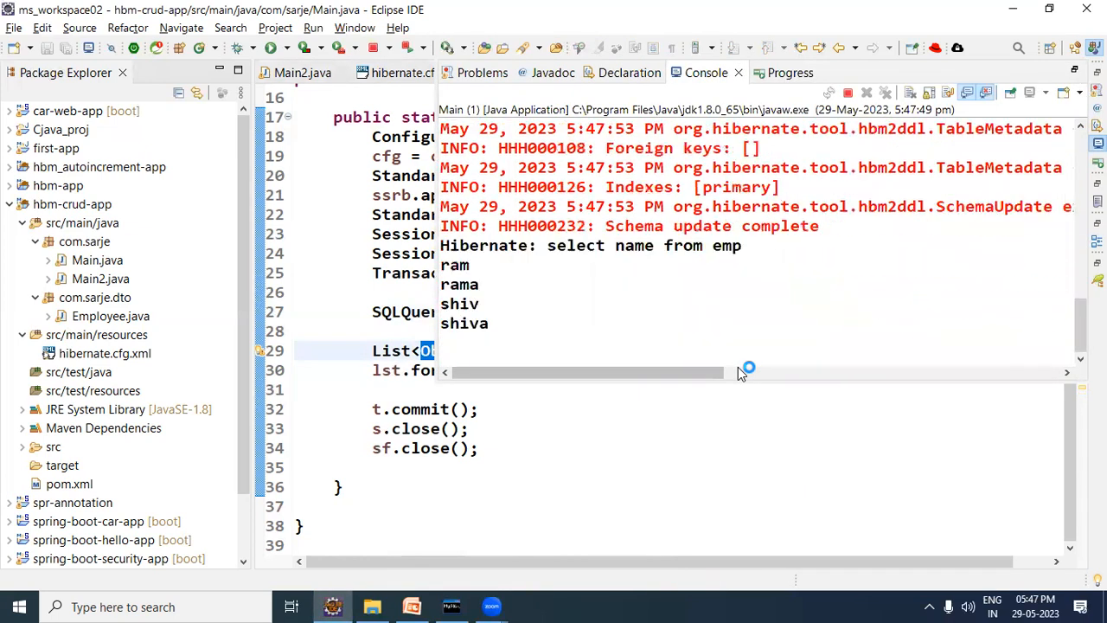
pyautogui.doubleClick(571, 246)
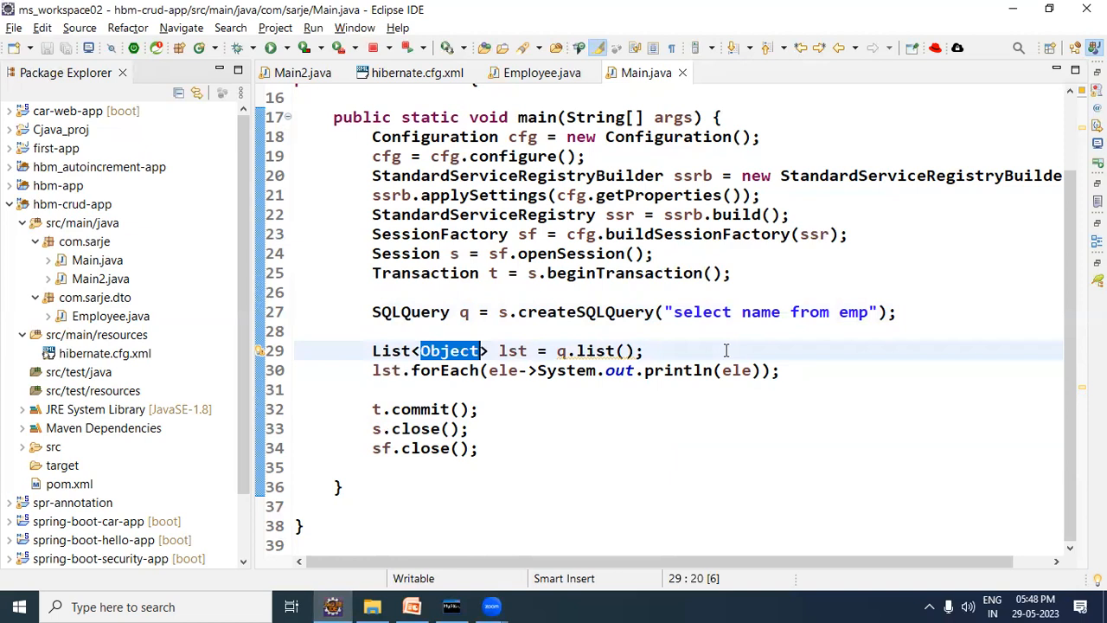
pyautogui.moveTo(749, 379)
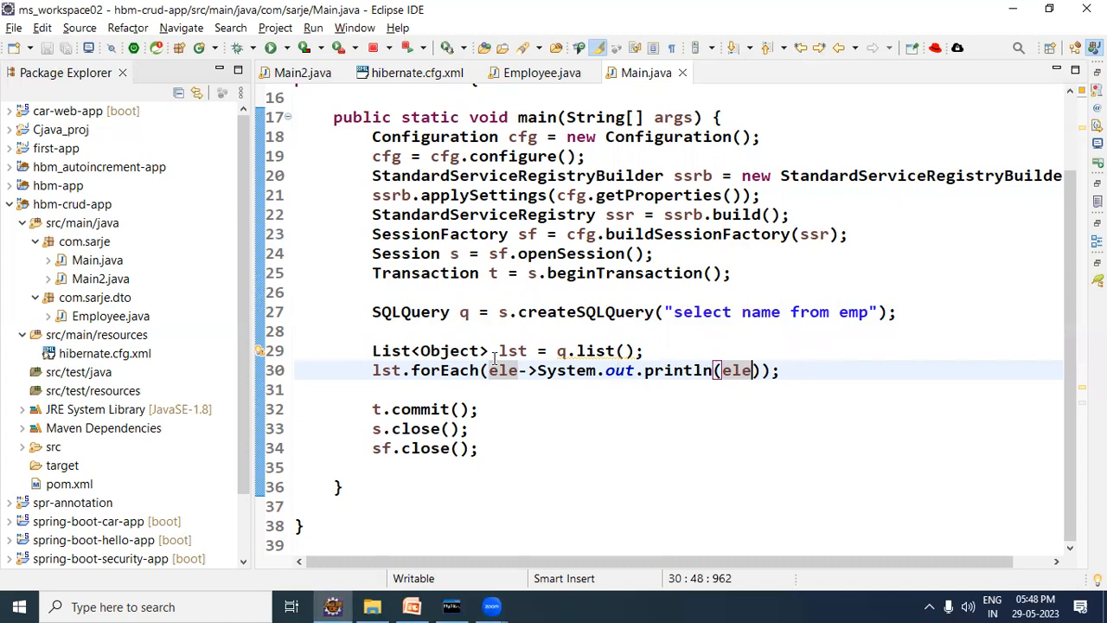
pyautogui.moveTo(410, 111)
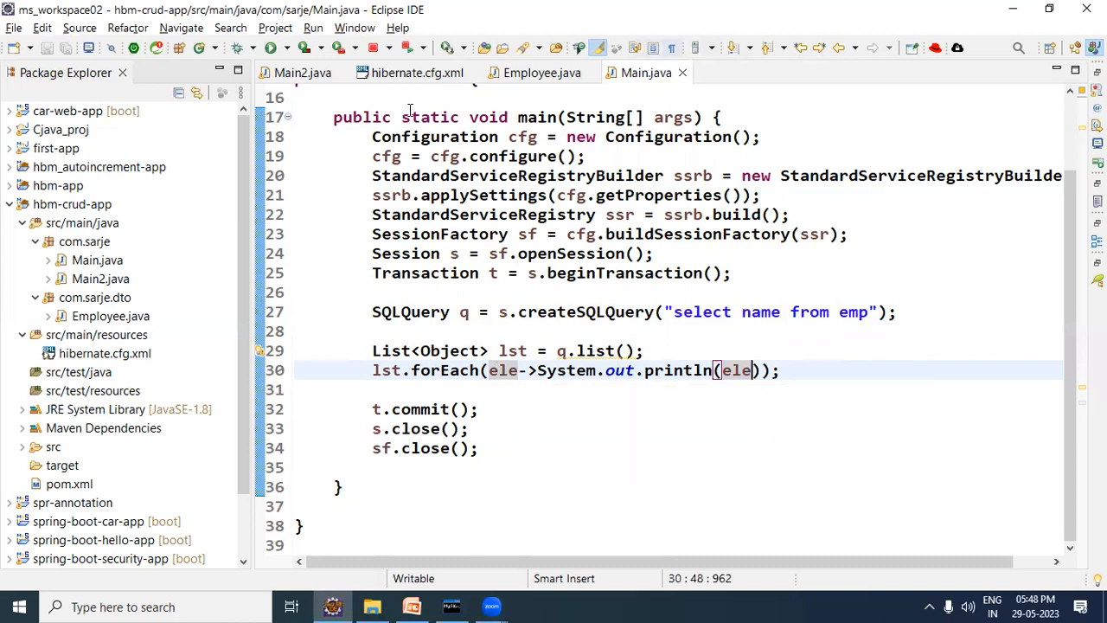